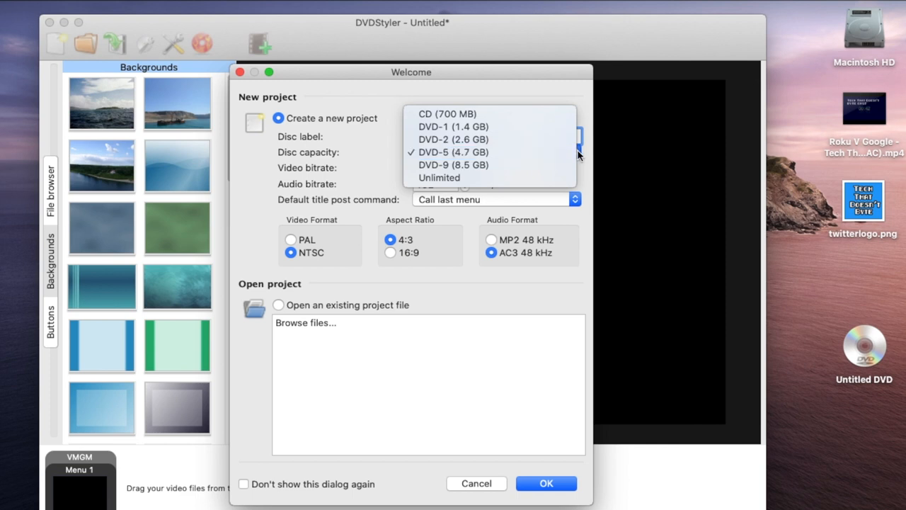
- Keep DVD-5 (4.7 GB) capacity, Call last menu post command, NTSC, 4:3 and AC3 audio
{"action": "left_click", "coordinate": [453, 152]}
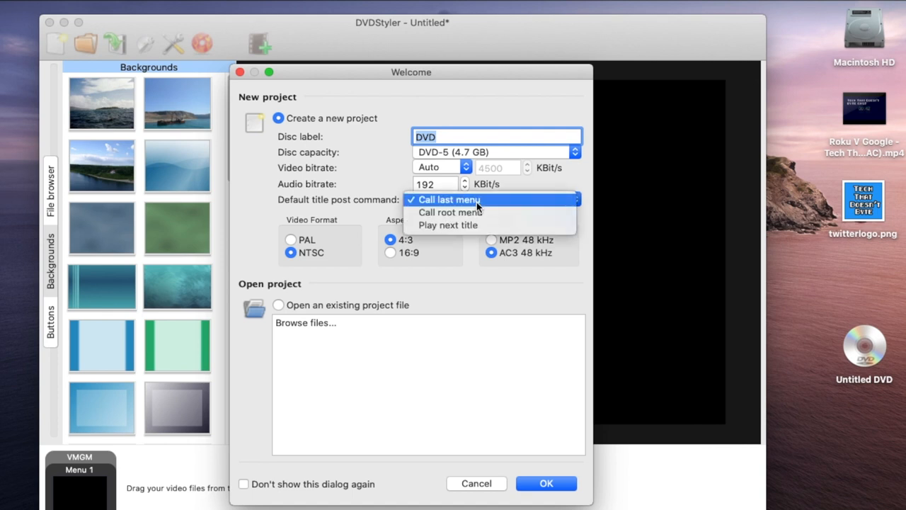
{"action": "mouse_move", "coordinate": [536, 205]}
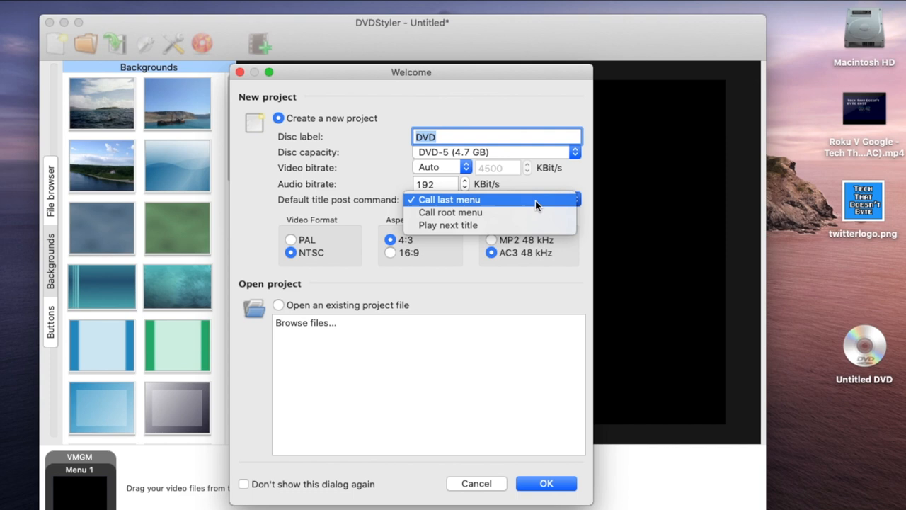
{"action": "left_click", "coordinate": [449, 199]}
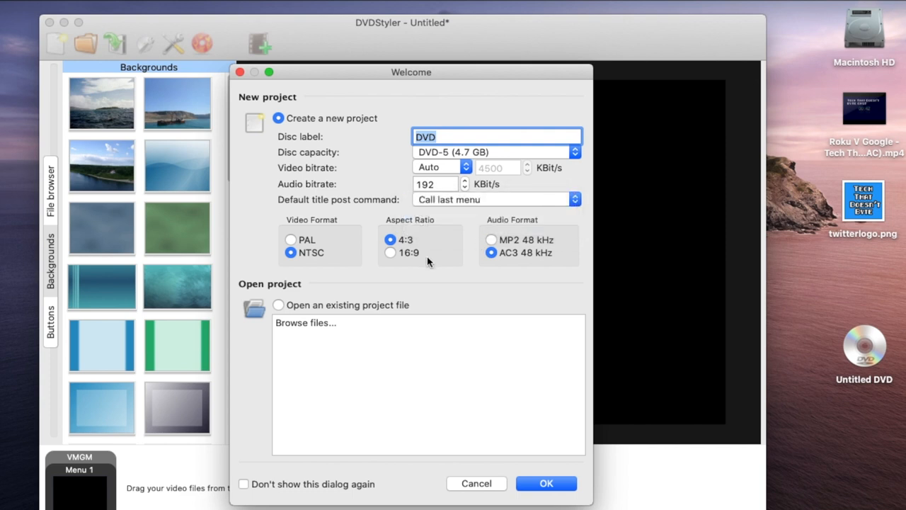
{"action": "mouse_move", "coordinate": [436, 288]}
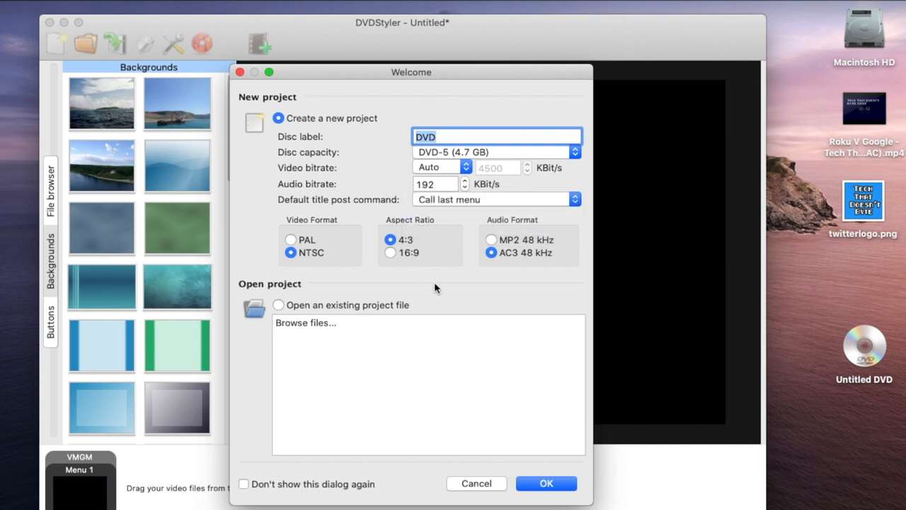
{"action": "mouse_move", "coordinate": [315, 275]}
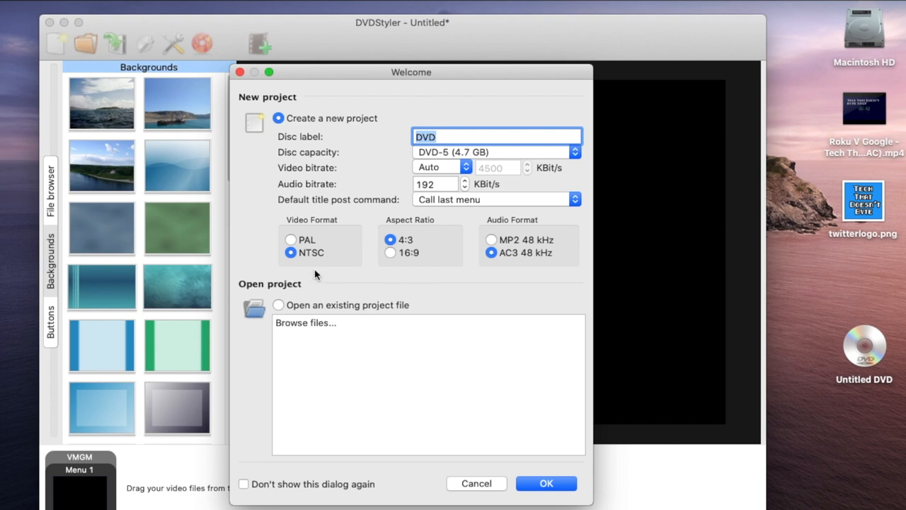
{"action": "mouse_move", "coordinate": [309, 268]}
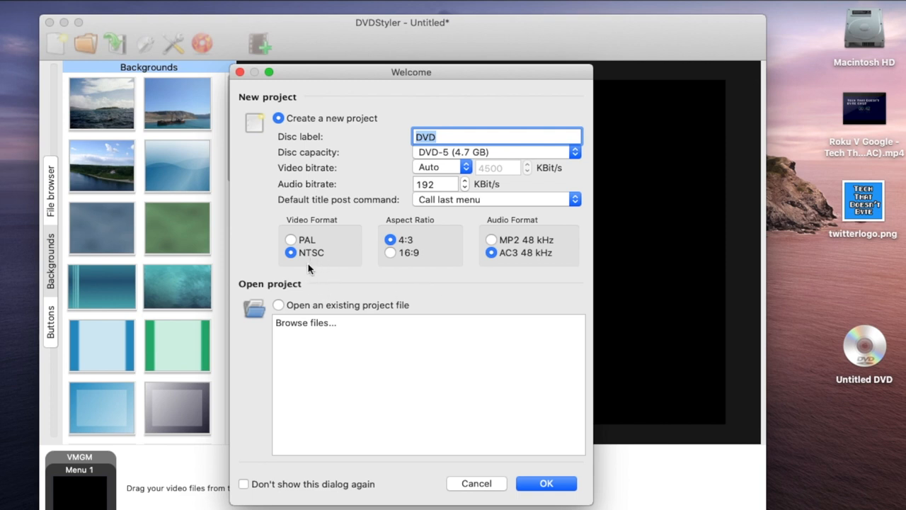
{"action": "mouse_move", "coordinate": [314, 264]}
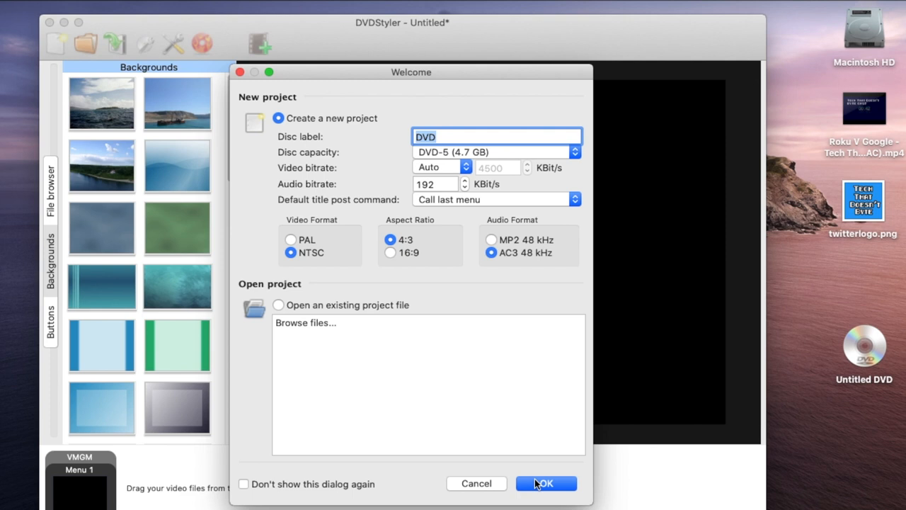
- Accept the project settings and browse the Basic, Love and All template categories
{"action": "left_click", "coordinate": [545, 483]}
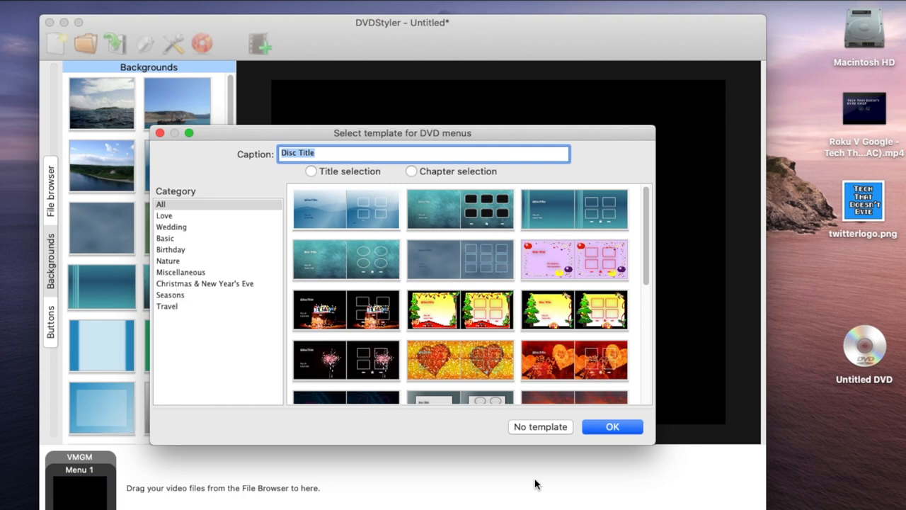
{"action": "mouse_move", "coordinate": [473, 349]}
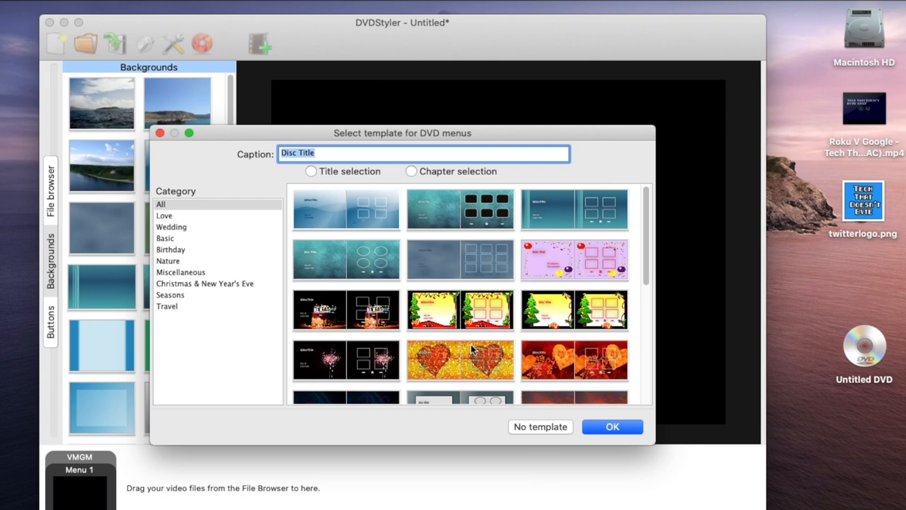
{"action": "mouse_move", "coordinate": [181, 276]}
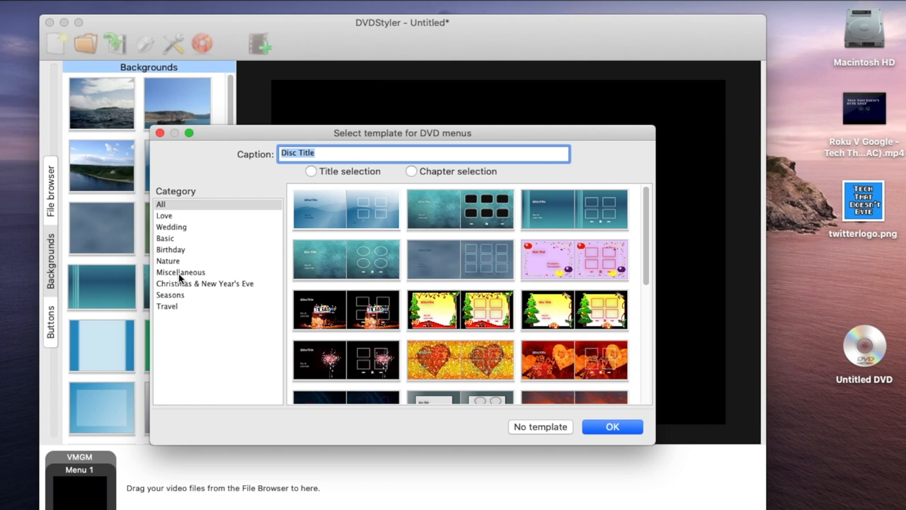
{"action": "left_click", "coordinate": [164, 238]}
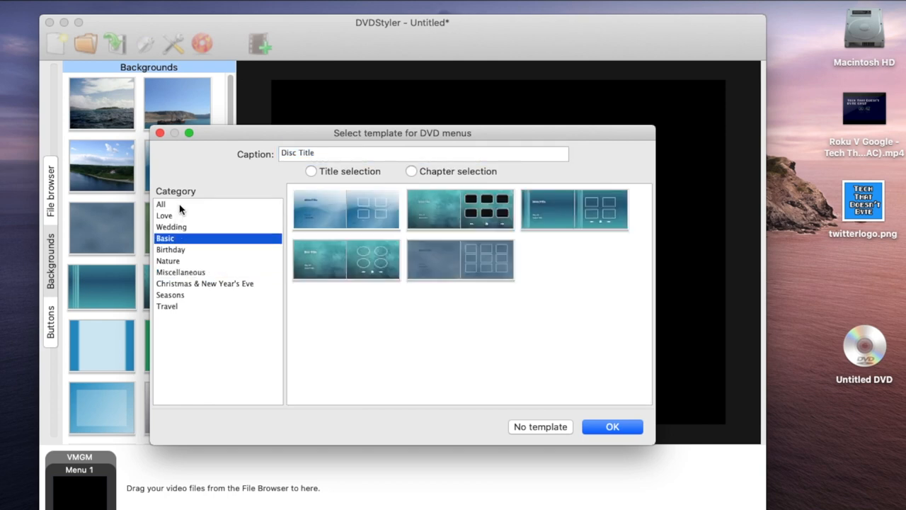
{"action": "left_click", "coordinate": [164, 215]}
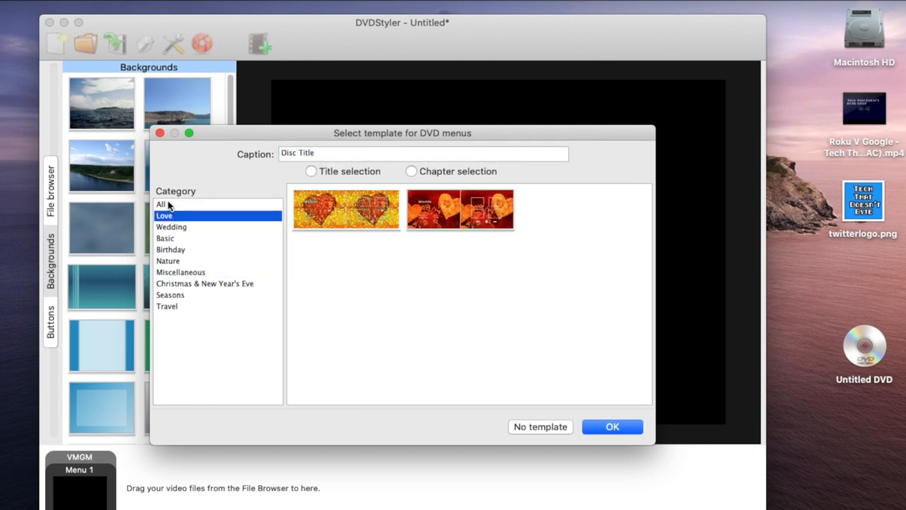
{"action": "left_click", "coordinate": [161, 203]}
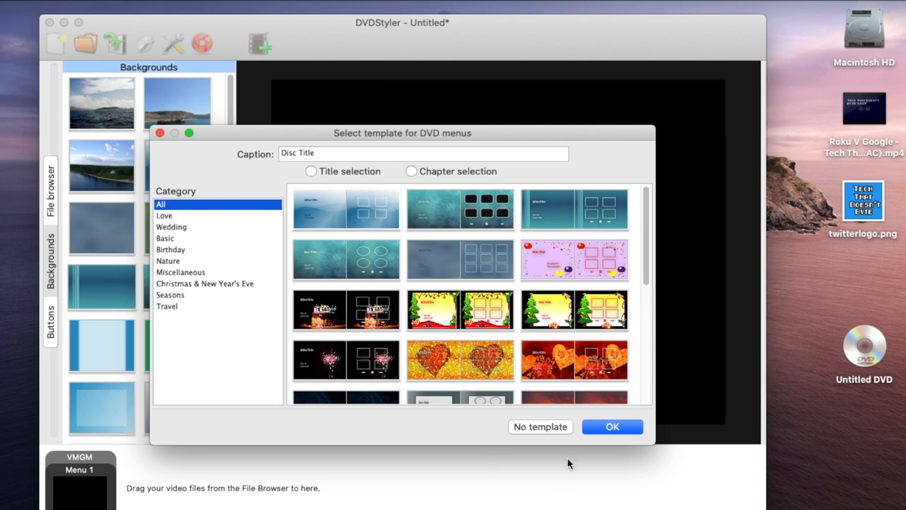
{"action": "mouse_move", "coordinate": [418, 443]}
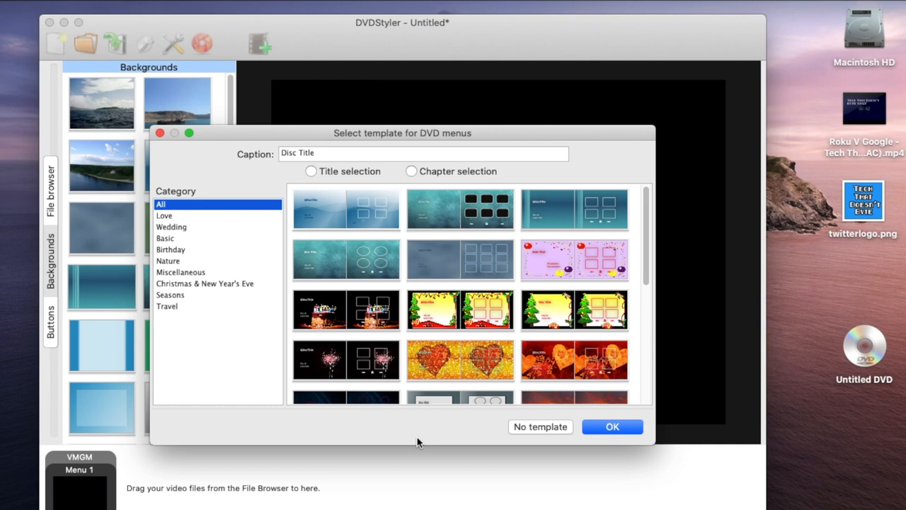
- Select Chapter selection and apply a teal menu template
{"action": "left_click", "coordinate": [411, 170]}
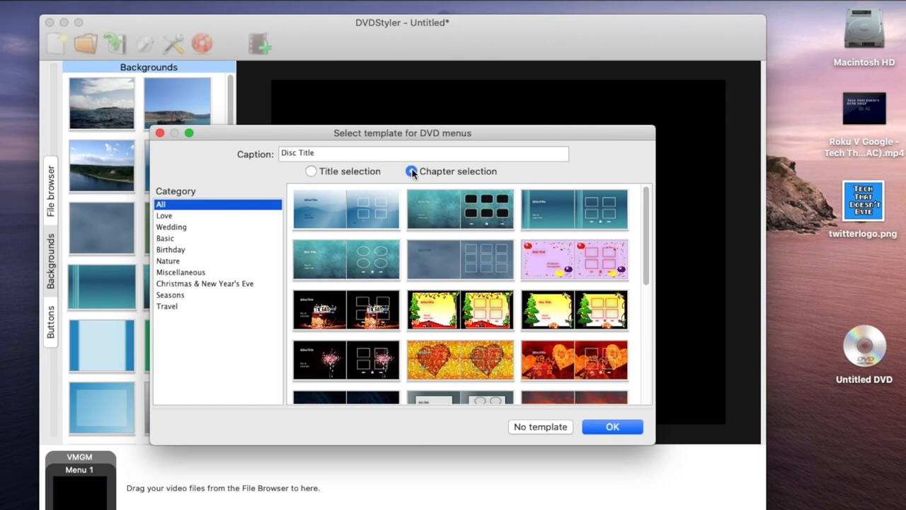
{"action": "left_click", "coordinate": [310, 171]}
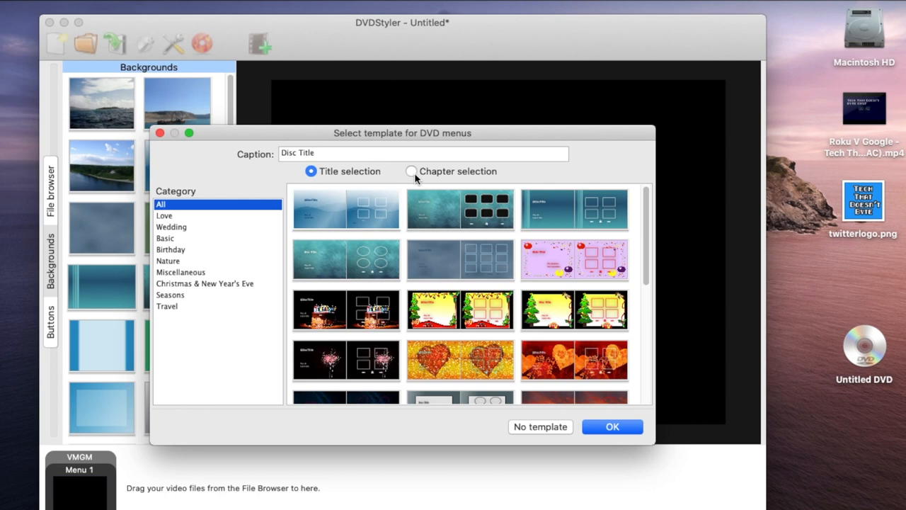
{"action": "left_click", "coordinate": [411, 172]}
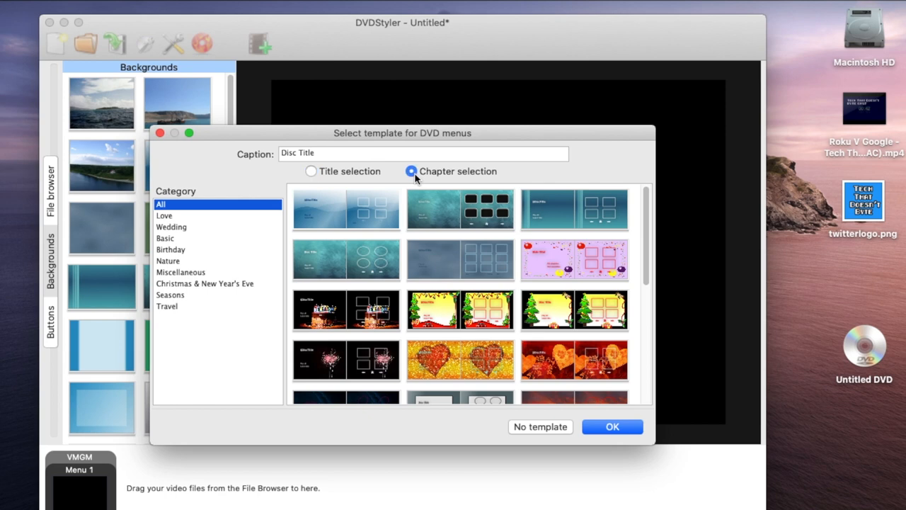
{"action": "mouse_move", "coordinate": [513, 327]}
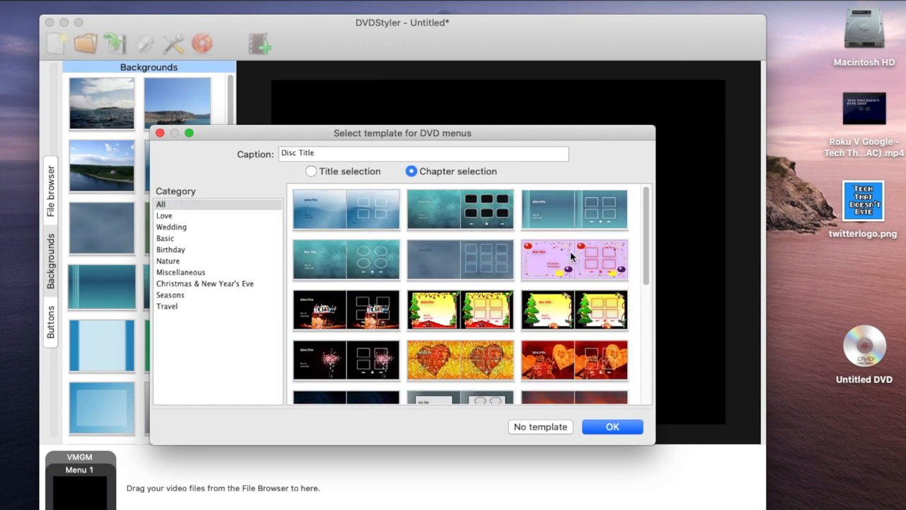
{"action": "left_click", "coordinate": [613, 426]}
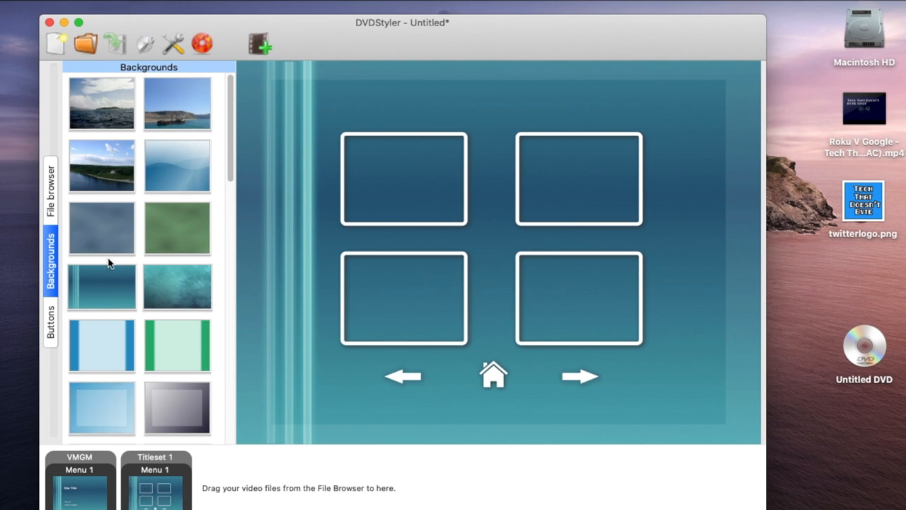
- Save the project with File > Save as under the name dvdtest in Movies
{"action": "left_click", "coordinate": [56, 44]}
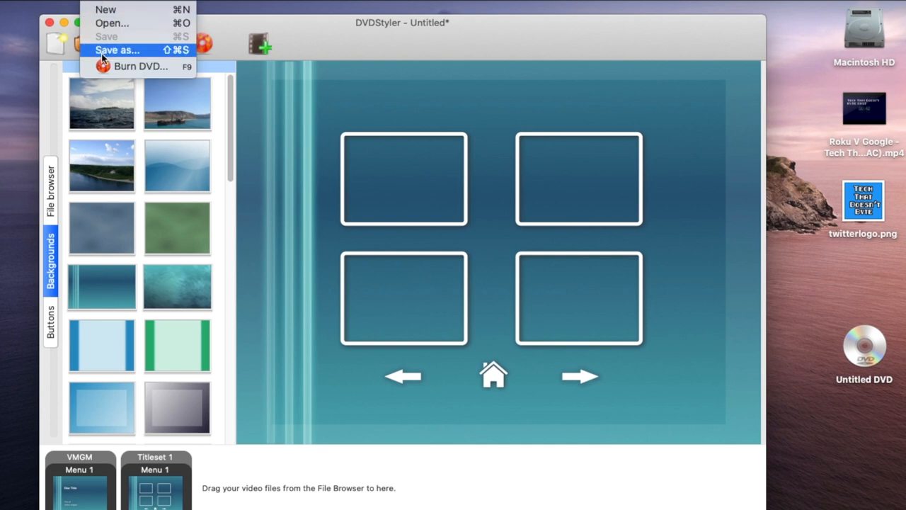
{"action": "left_click", "coordinate": [138, 39]}
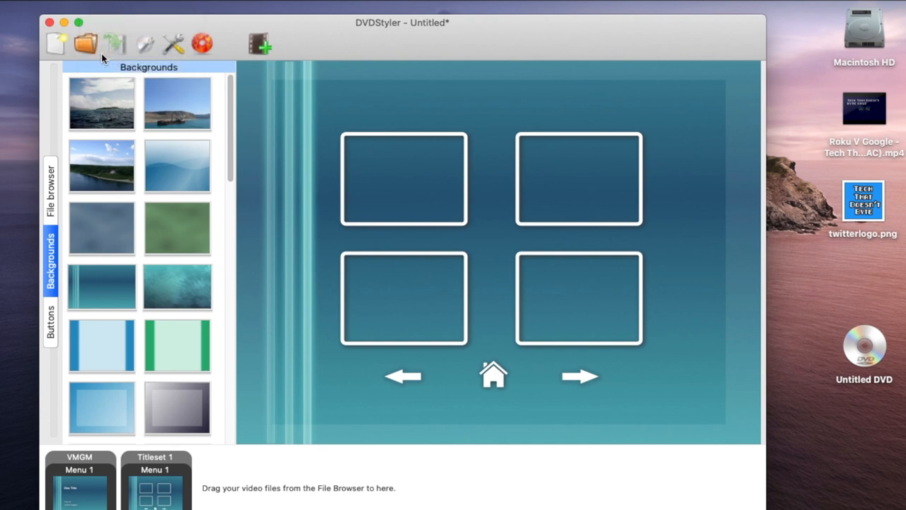
{"action": "left_click", "coordinate": [113, 44]}
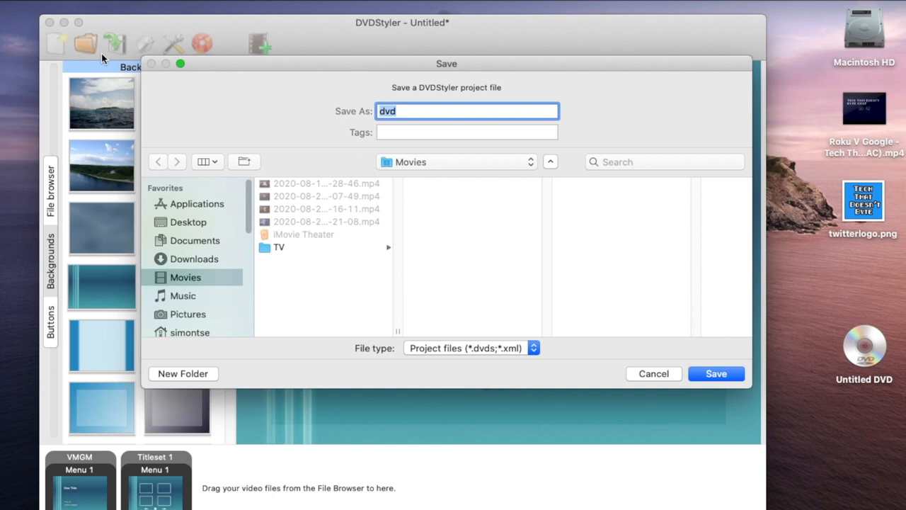
{"action": "left_click", "coordinate": [435, 112]}
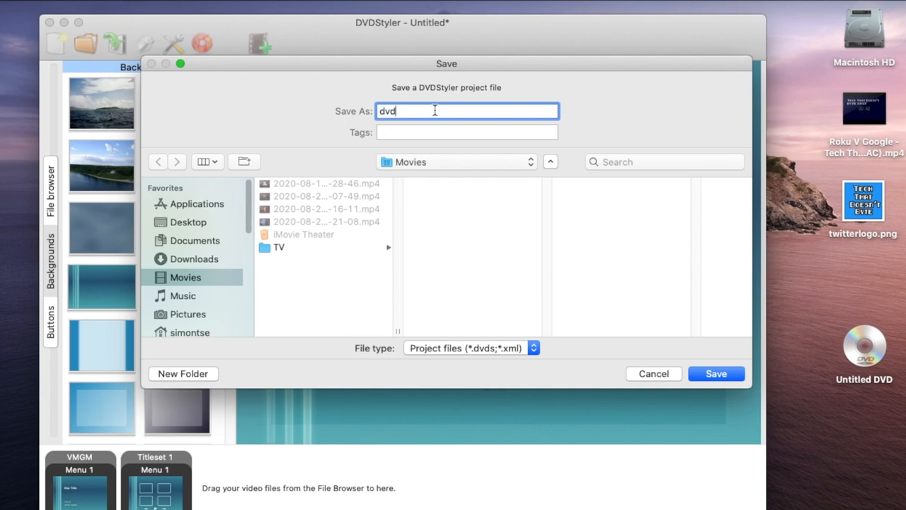
{"action": "type", "text": "t"}
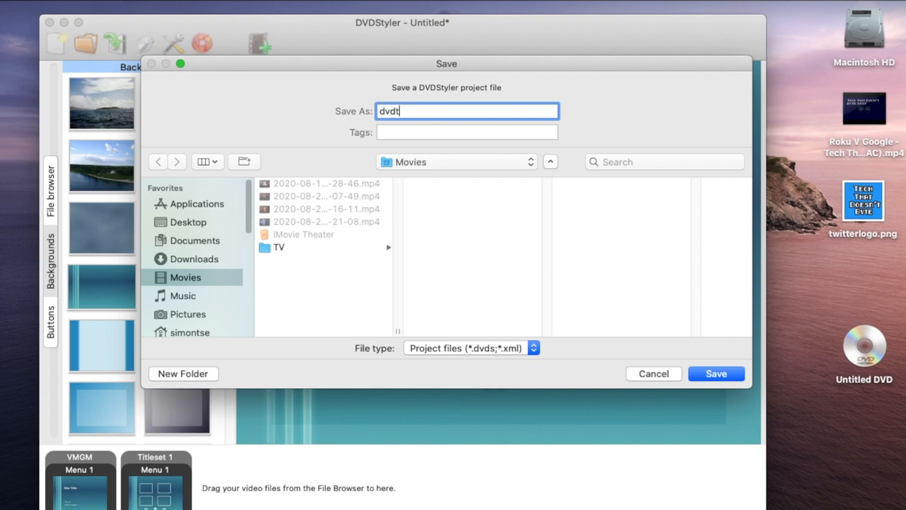
{"action": "type", "text": "est"}
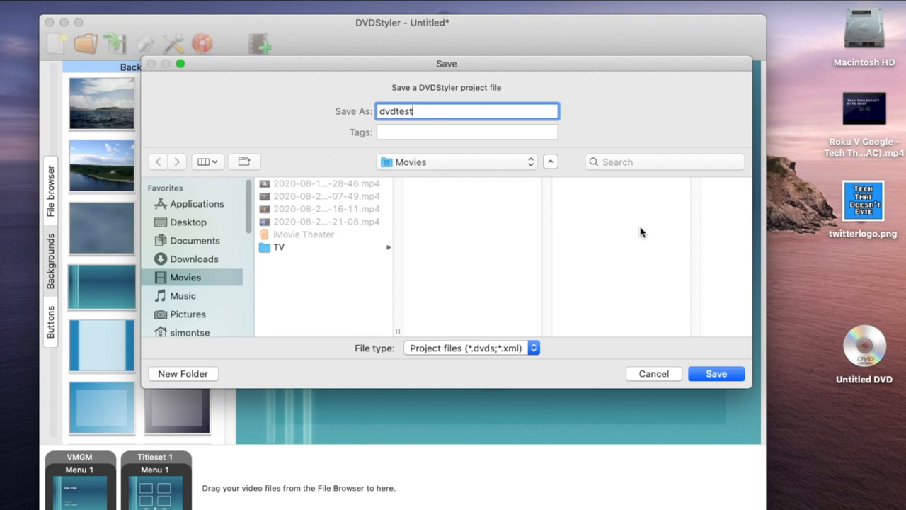
{"action": "left_click", "coordinate": [715, 373]}
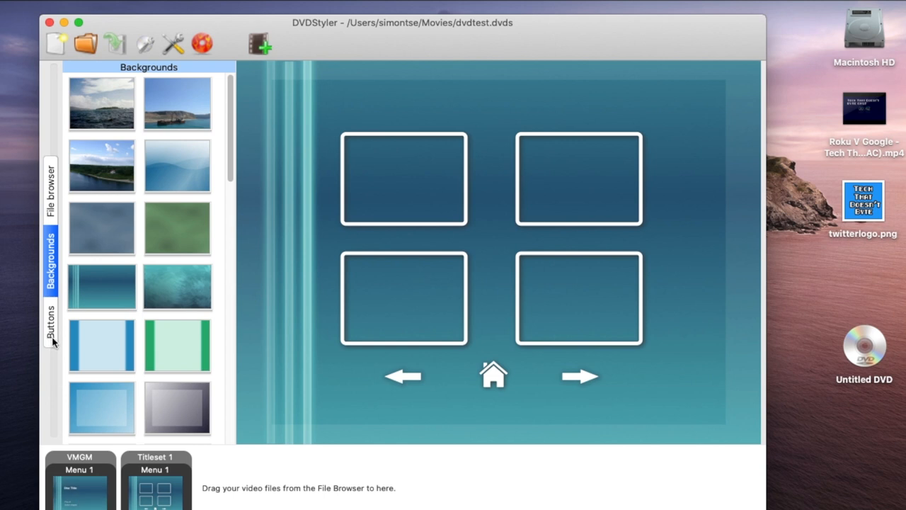
{"action": "mouse_move", "coordinate": [59, 261]}
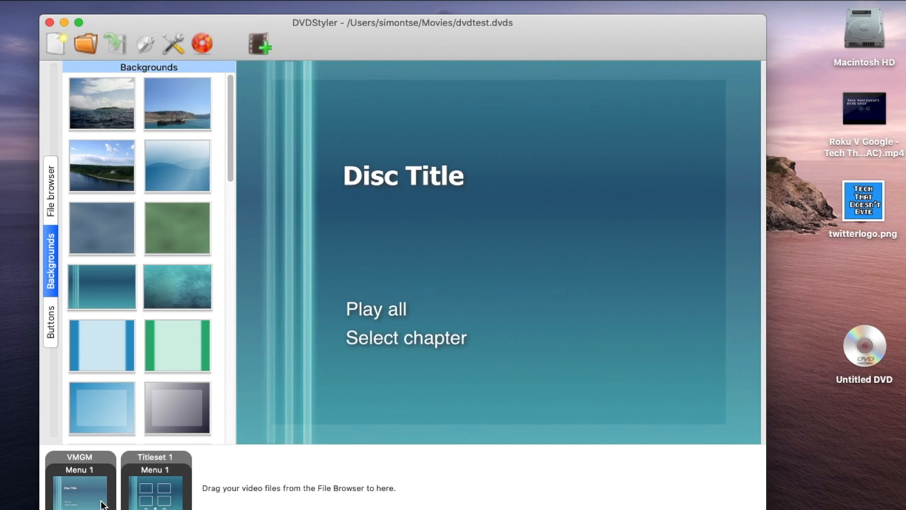
{"action": "mouse_move", "coordinate": [446, 258]}
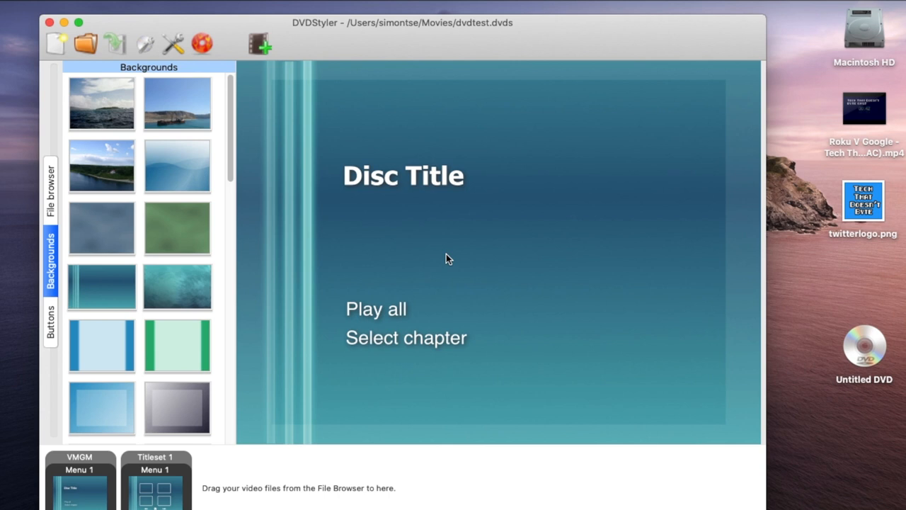
{"action": "mouse_move", "coordinate": [464, 253]}
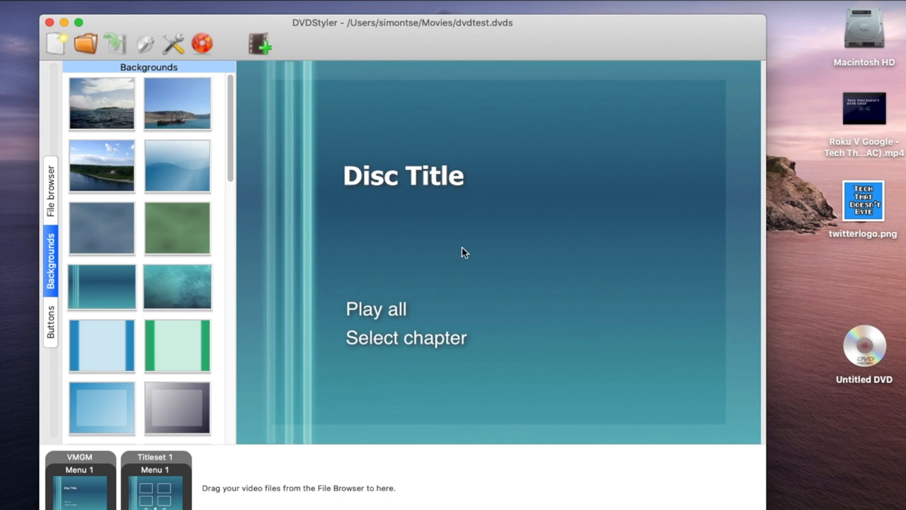
- Set the title menu's background to Desktop/twitterlogo.png in the menu Properties
{"action": "right_click", "coordinate": [464, 252]}
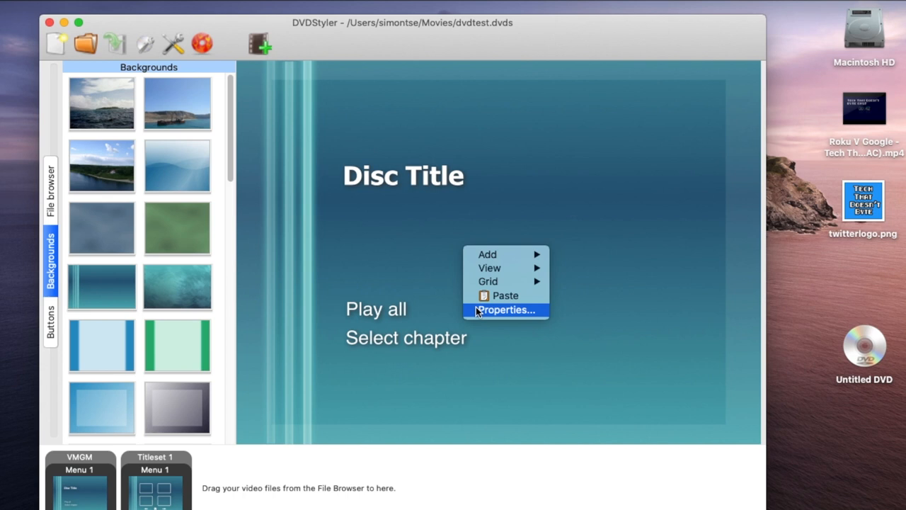
{"action": "left_click", "coordinate": [505, 309]}
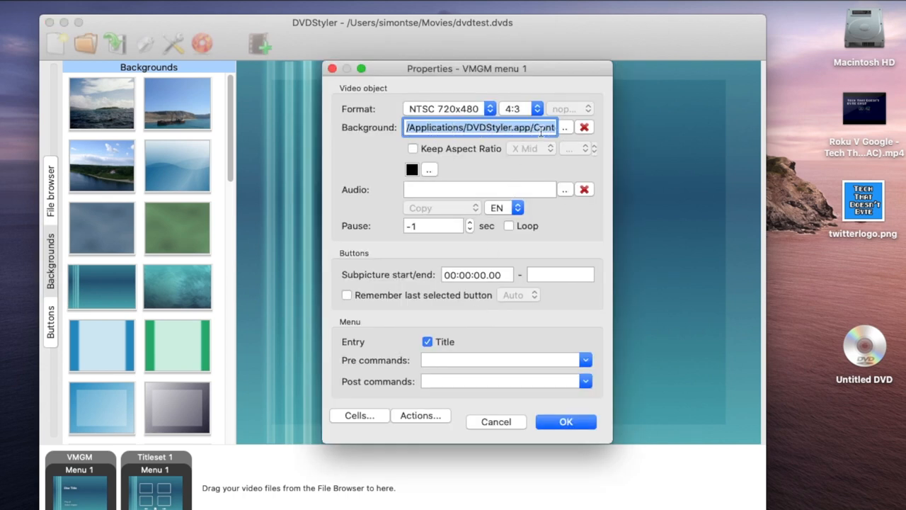
{"action": "left_click", "coordinate": [564, 127]}
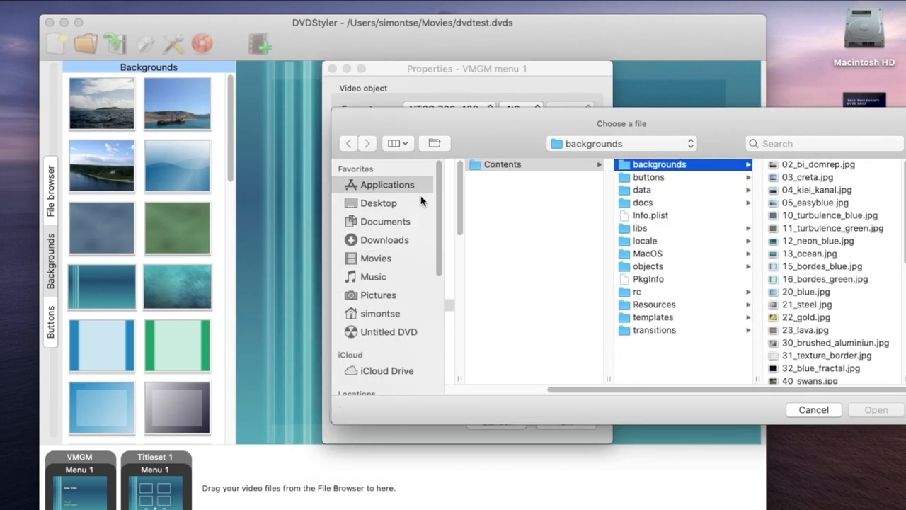
{"action": "left_click", "coordinate": [378, 203]}
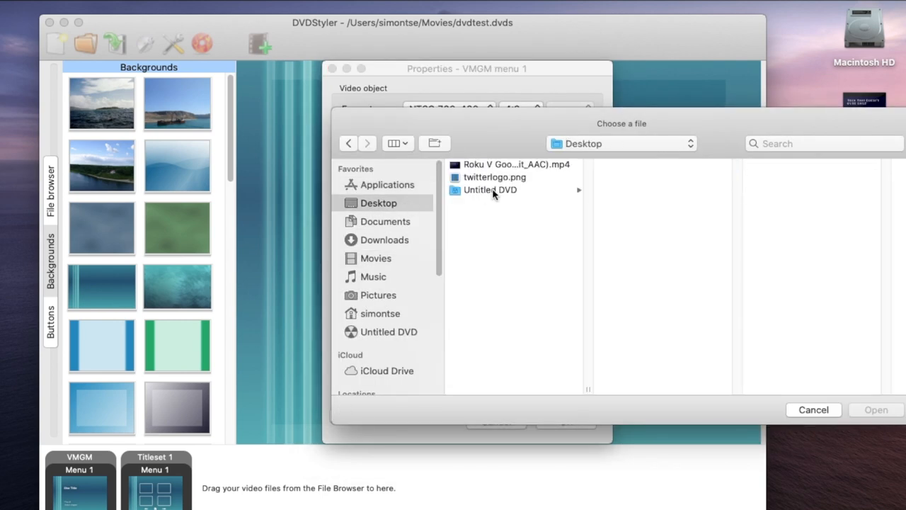
{"action": "left_click", "coordinate": [494, 177]}
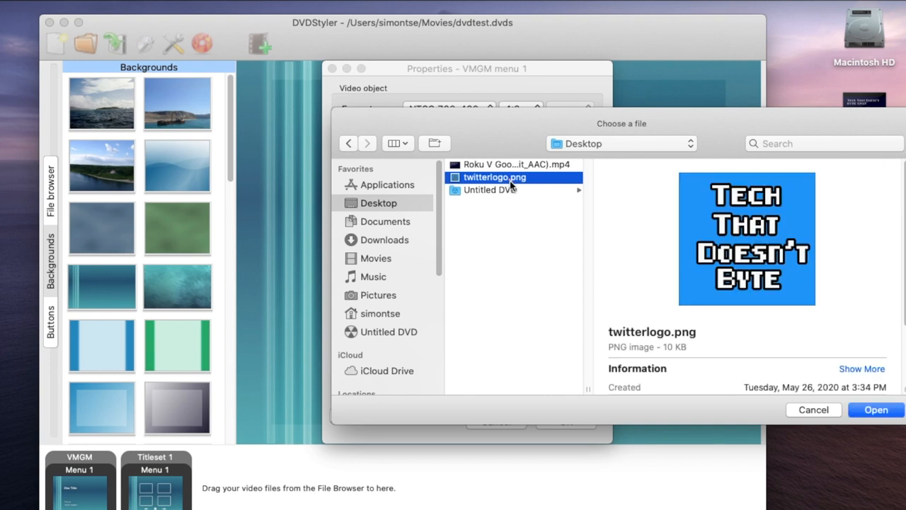
{"action": "mouse_move", "coordinate": [862, 384]}
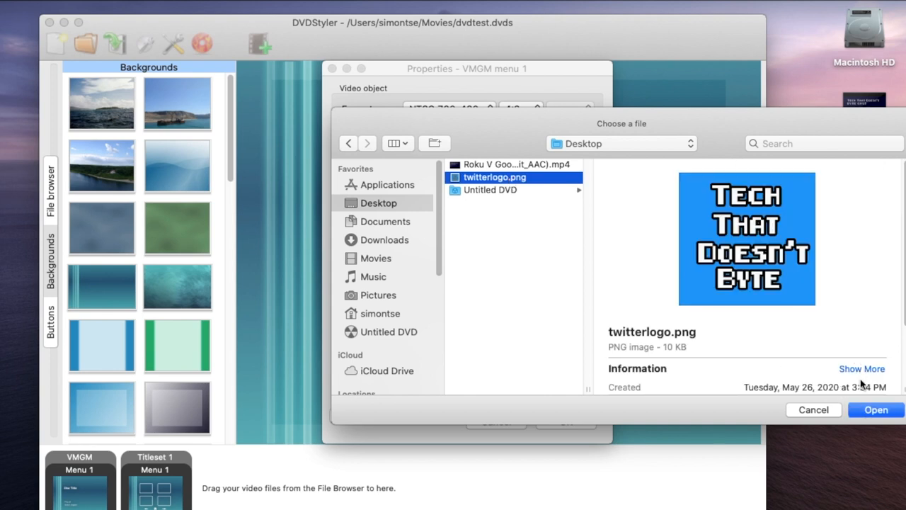
{"action": "left_click", "coordinate": [875, 409]}
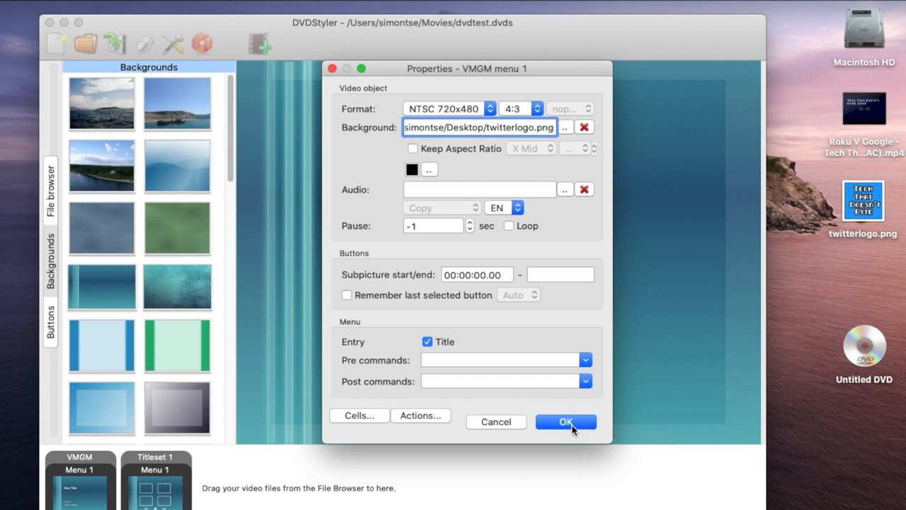
{"action": "left_click", "coordinate": [566, 421]}
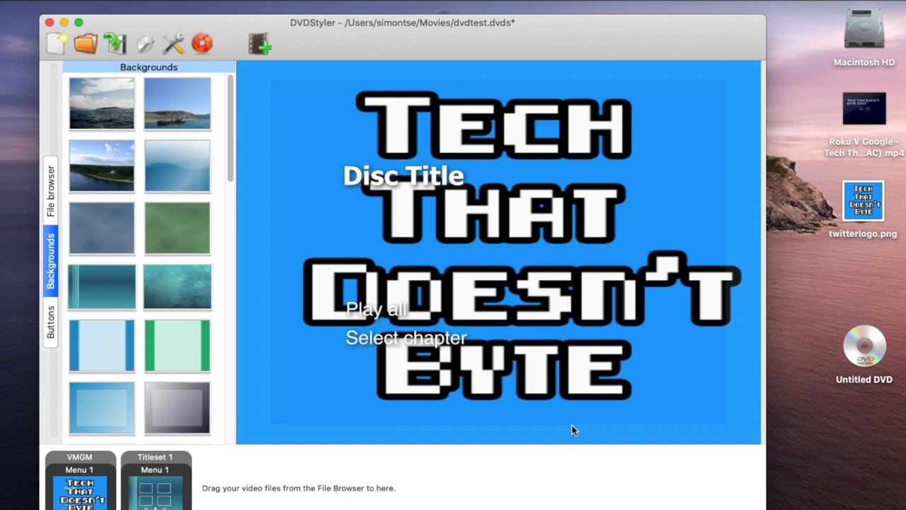
{"action": "mouse_move", "coordinate": [558, 400]}
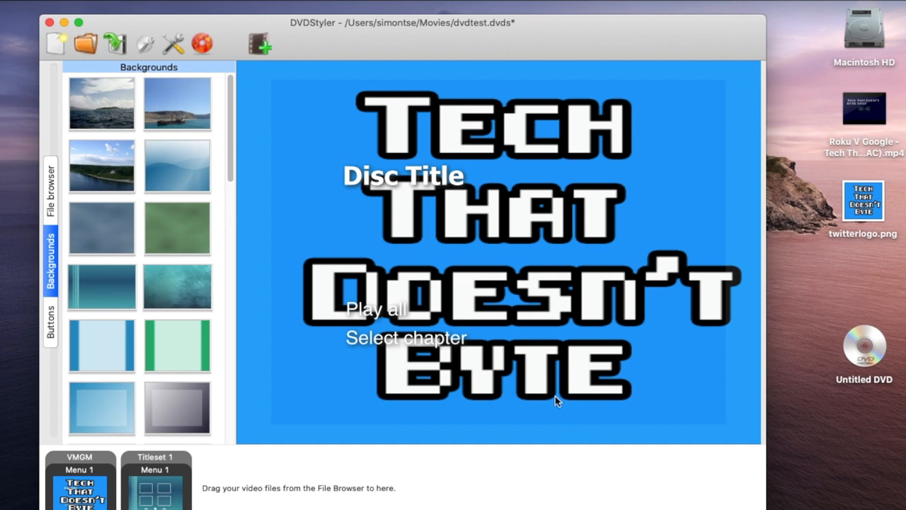
{"action": "mouse_move", "coordinate": [439, 190]}
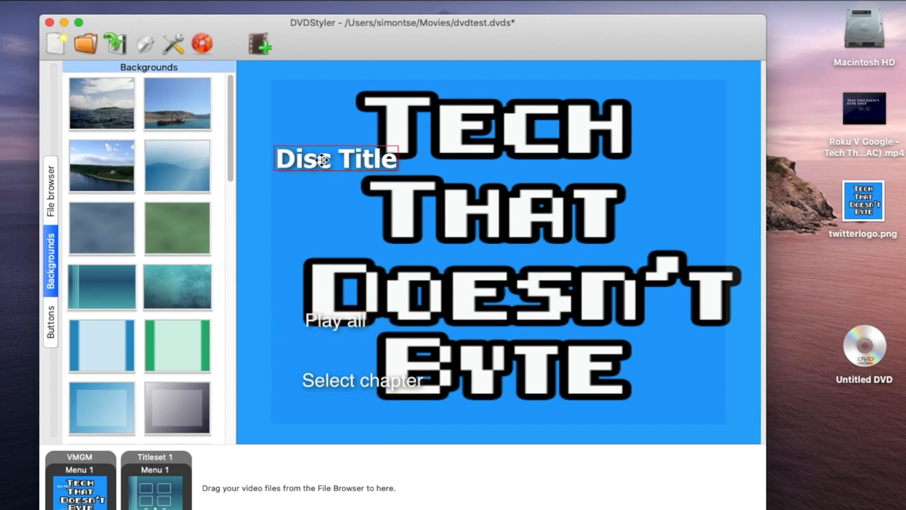
- Delete the Disc Title, Play all and Select chapter text objects from the title menu
{"action": "right_click", "coordinate": [326, 158]}
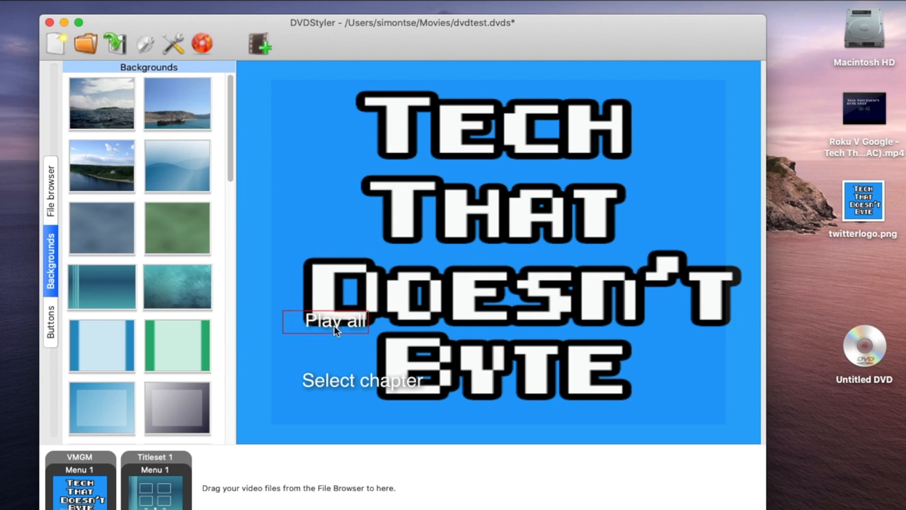
{"action": "mouse_move", "coordinate": [351, 402]}
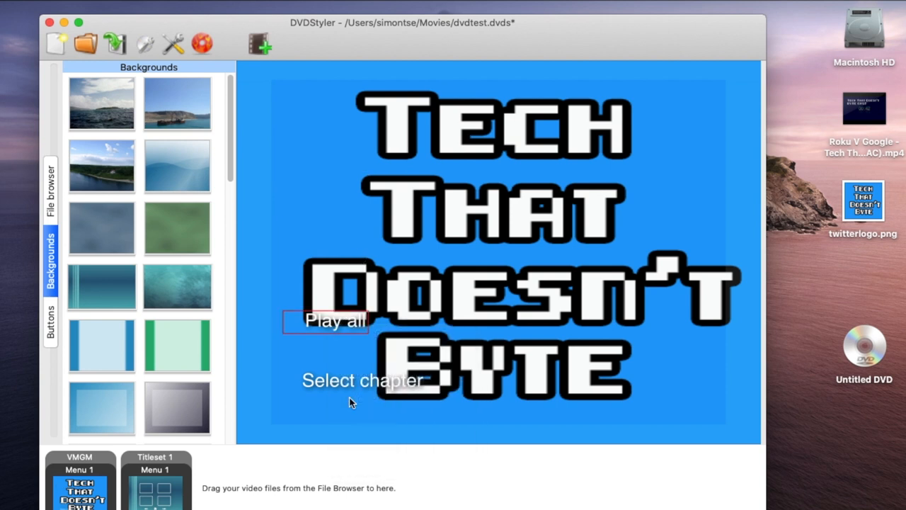
{"action": "right_click", "coordinate": [362, 380]}
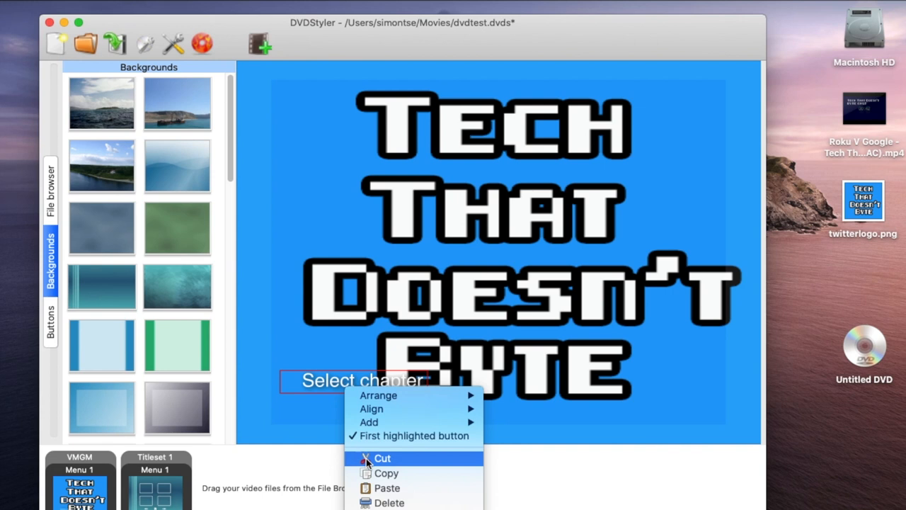
{"action": "left_click", "coordinate": [381, 458]}
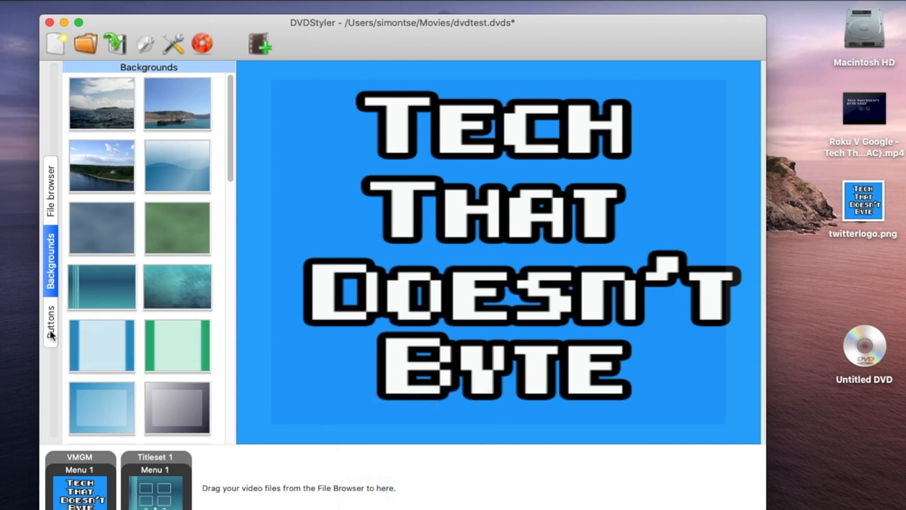
- Add a Menu button from the Buttons collection and set its main colour to green
{"action": "left_click", "coordinate": [49, 315]}
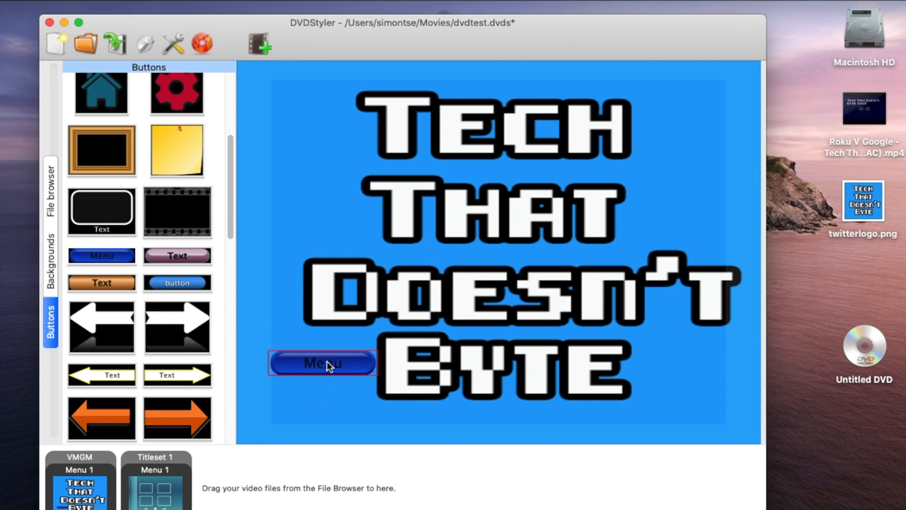
{"action": "right_click", "coordinate": [322, 363]}
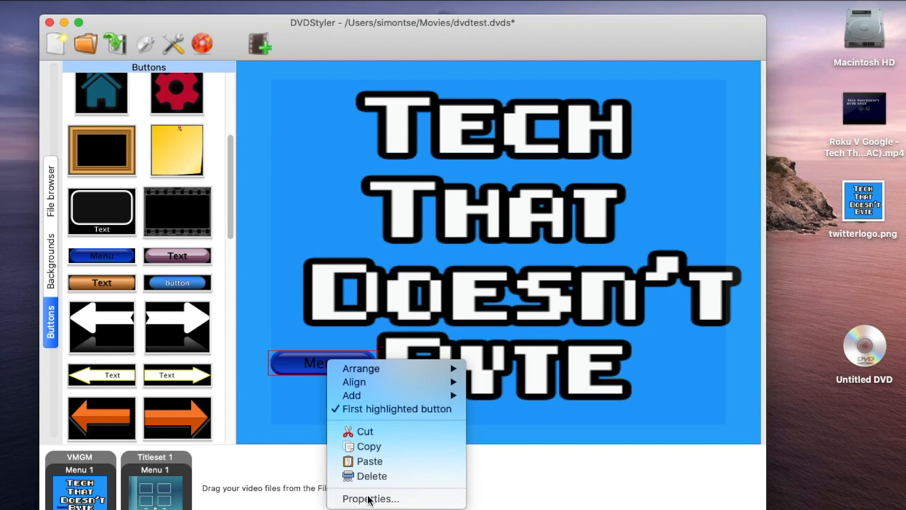
{"action": "left_click", "coordinate": [371, 499]}
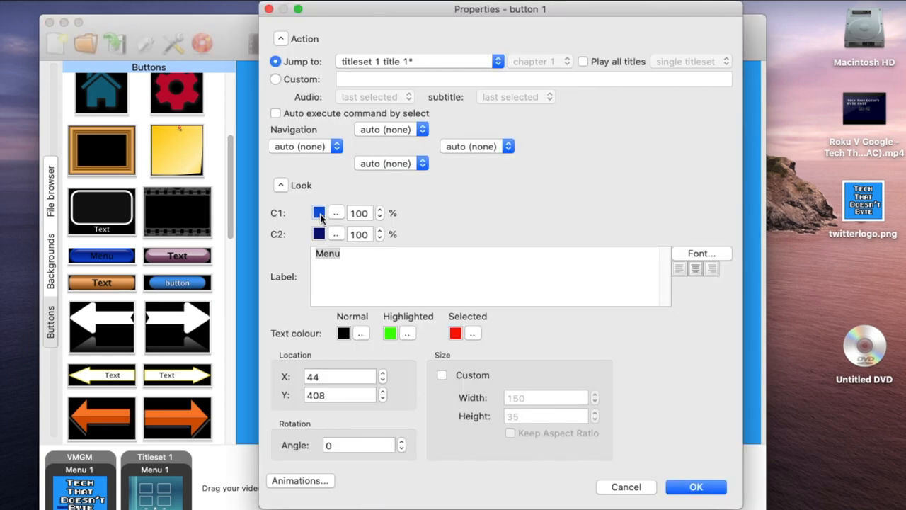
{"action": "left_click", "coordinate": [319, 212]}
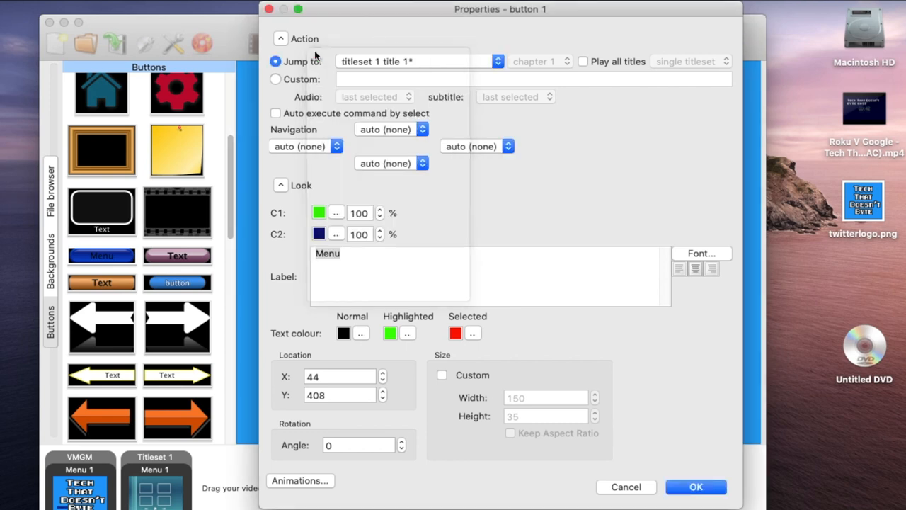
{"action": "left_click", "coordinate": [695, 486]}
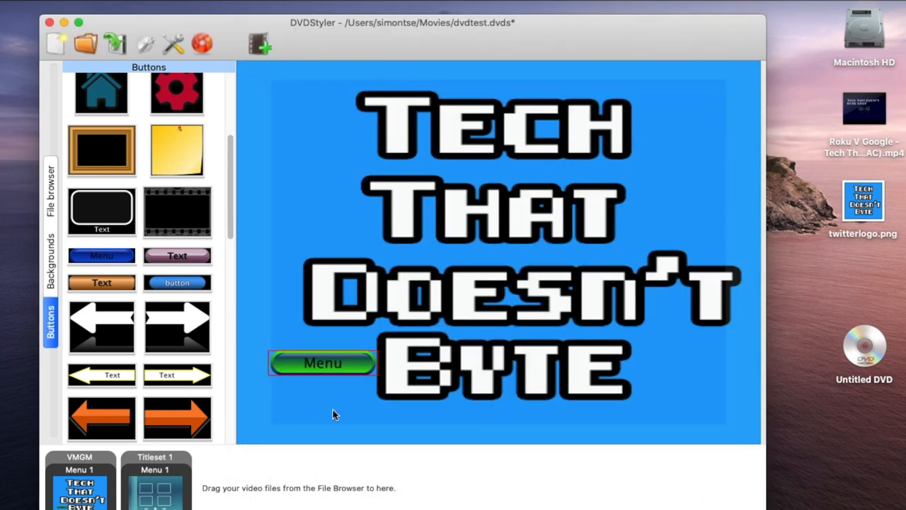
- Reopen the Menu button's properties and set its Jump to target
{"action": "right_click", "coordinate": [322, 362]}
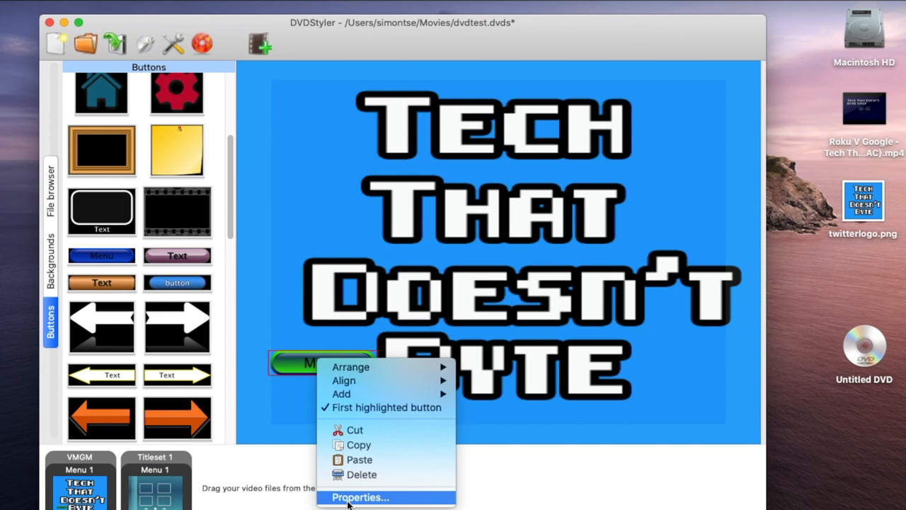
{"action": "left_click", "coordinate": [359, 497]}
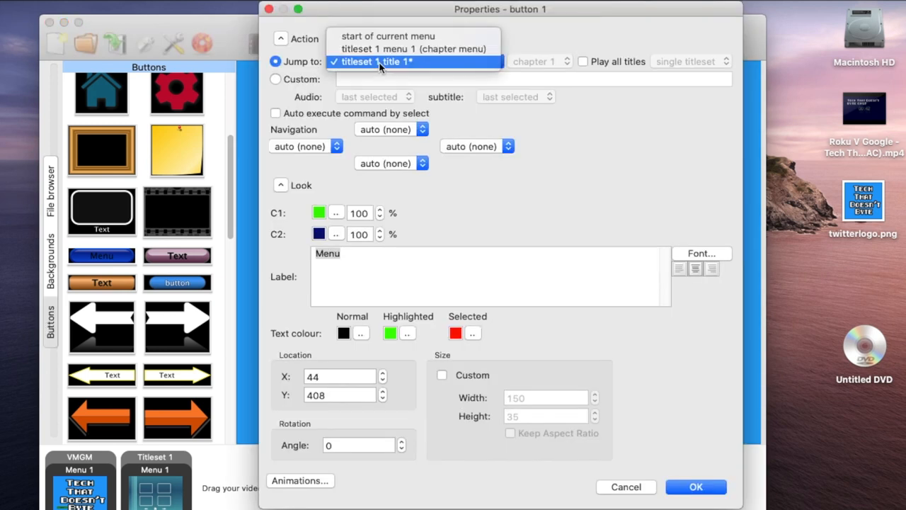
{"action": "mouse_move", "coordinate": [414, 49]}
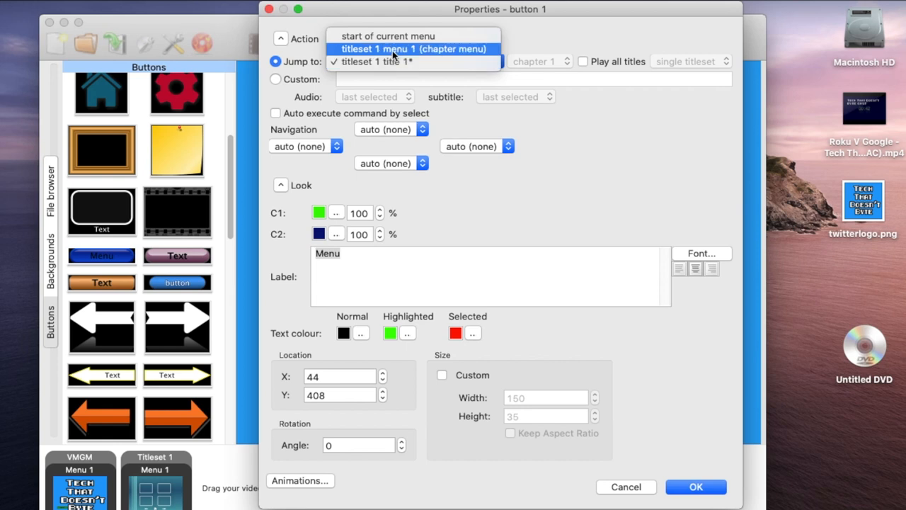
{"action": "mouse_move", "coordinate": [375, 61]}
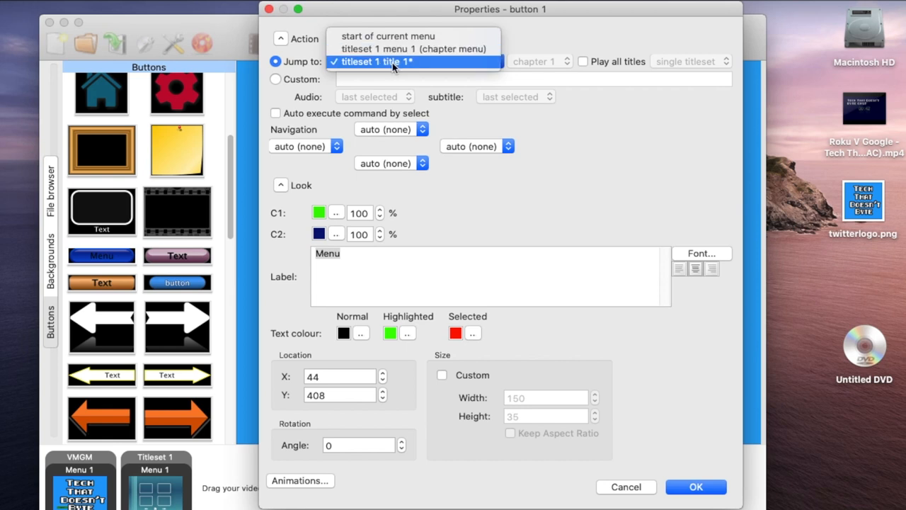
{"action": "left_click", "coordinate": [382, 62]}
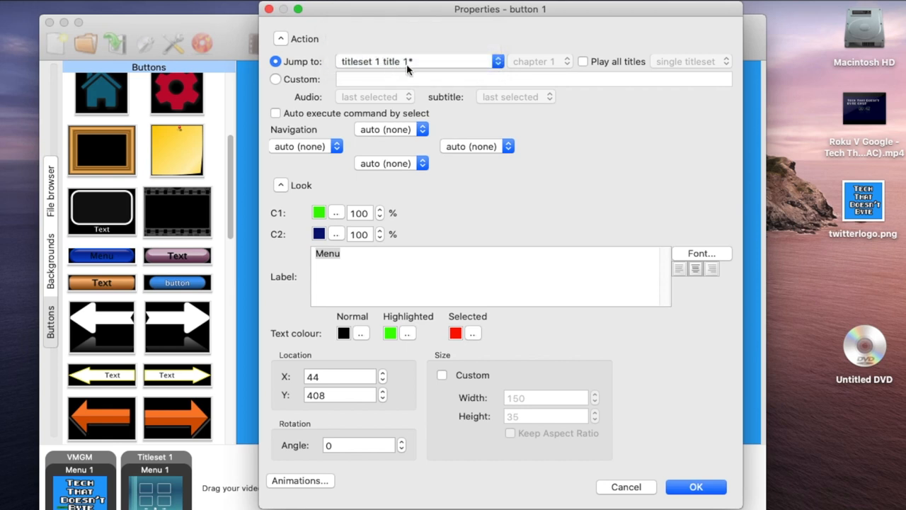
{"action": "left_click", "coordinate": [696, 487]}
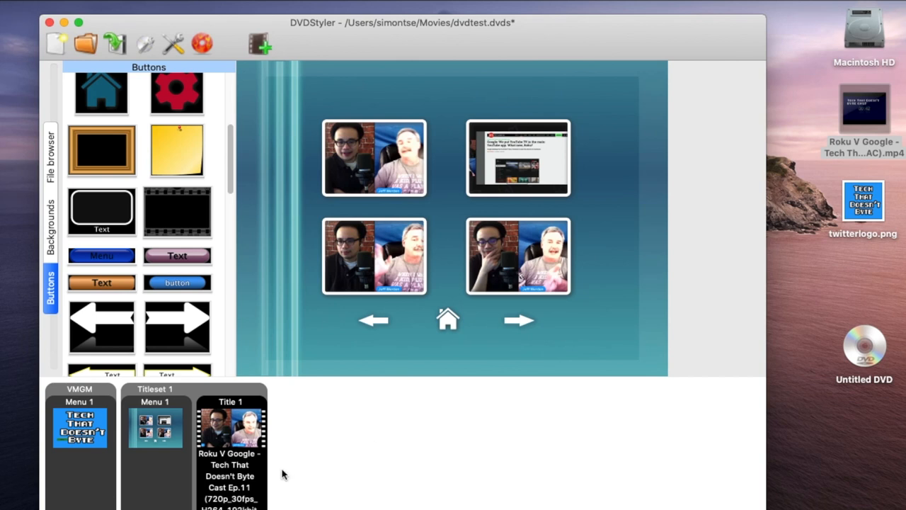
- Open Titleset 1 Menu 1 to show the four-thumbnail chapter menu
{"action": "left_click", "coordinate": [154, 427]}
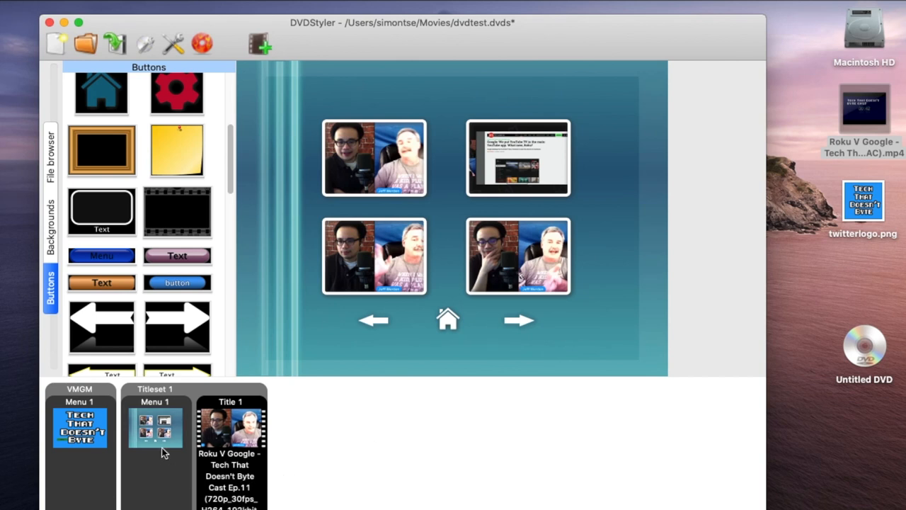
{"action": "mouse_move", "coordinate": [184, 213]}
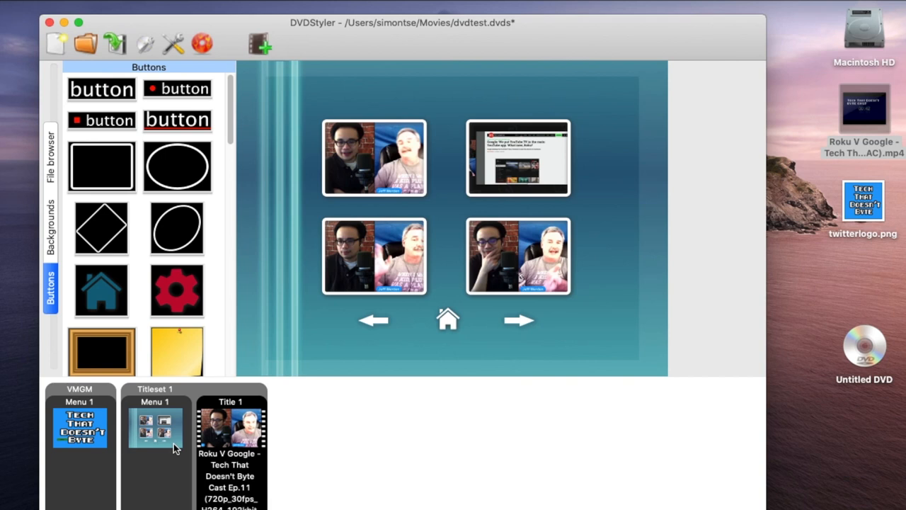
{"action": "mouse_move", "coordinate": [158, 444]}
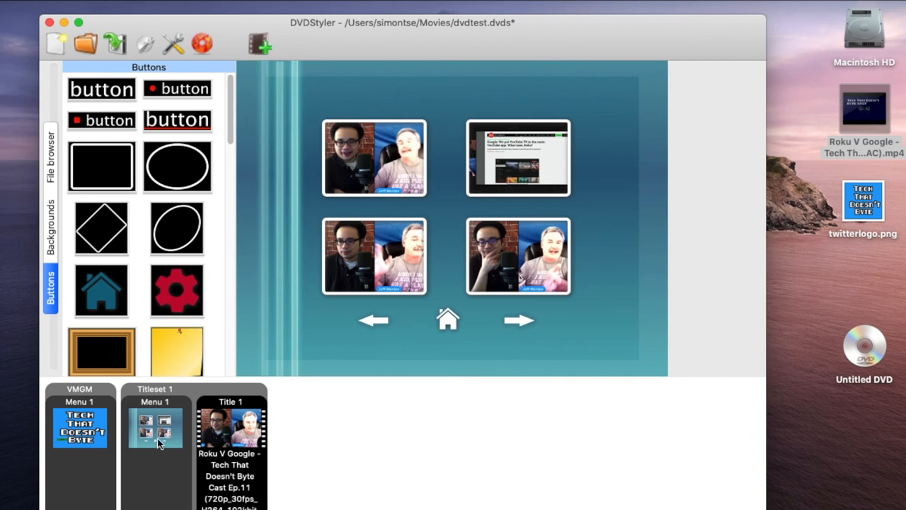
- Select the chapter thumbnails and open the top-right chapter button's context menu
{"action": "left_click", "coordinate": [517, 158]}
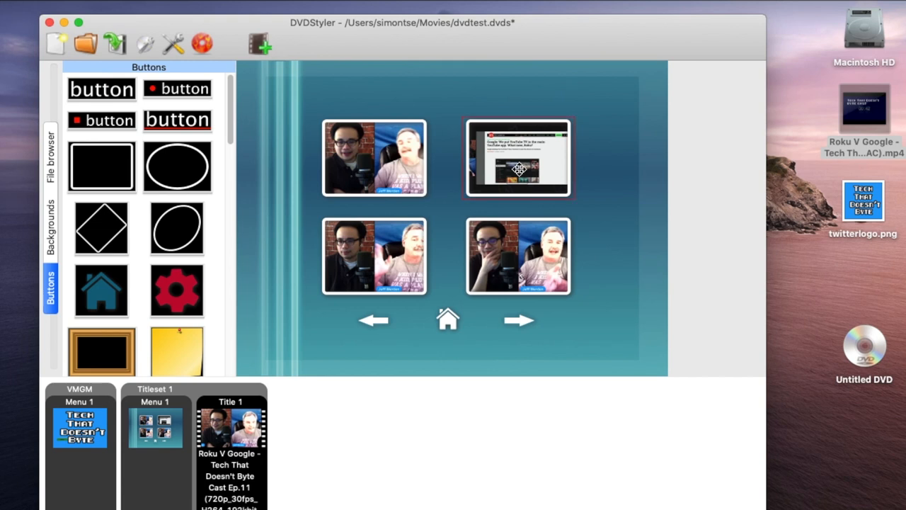
{"action": "left_click", "coordinate": [374, 257]}
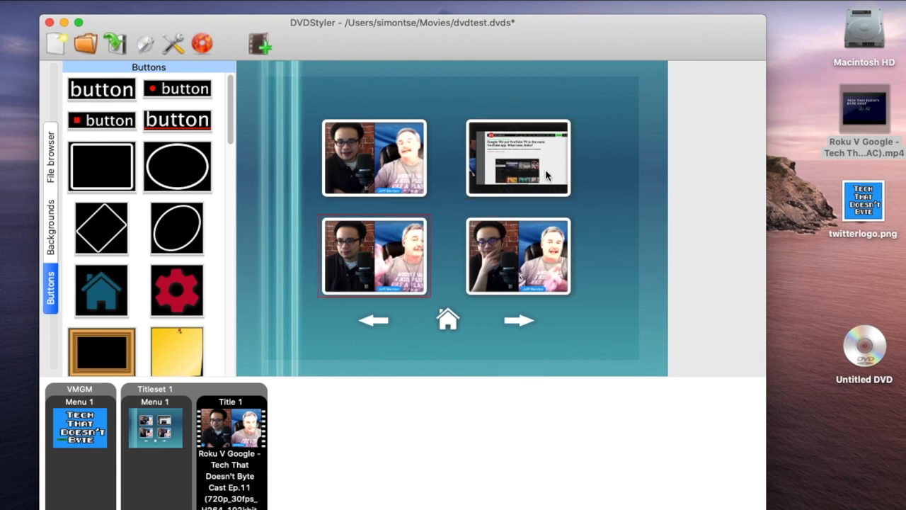
{"action": "mouse_move", "coordinate": [392, 253]}
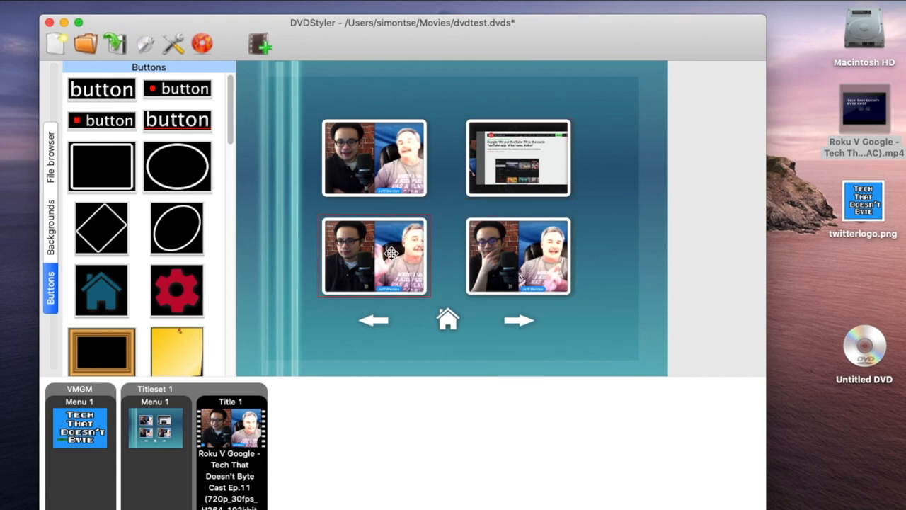
{"action": "left_click", "coordinate": [517, 158]}
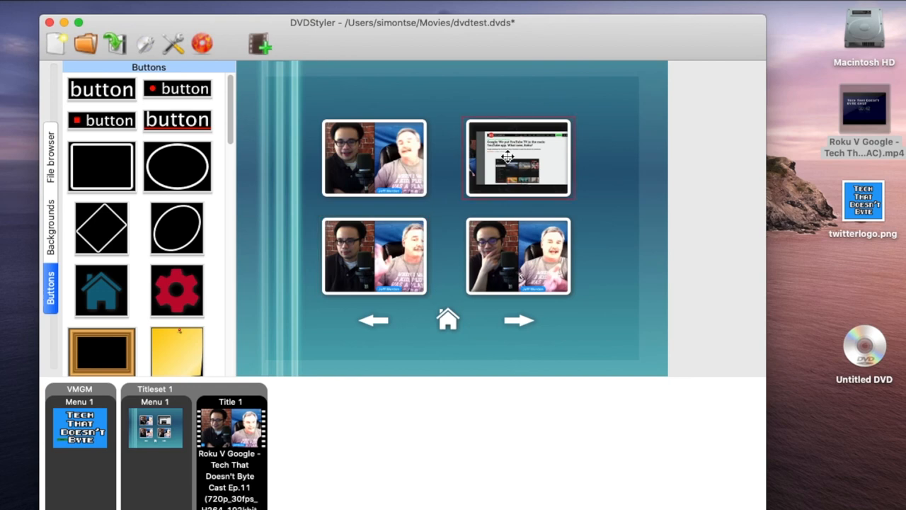
{"action": "right_click", "coordinate": [517, 158]}
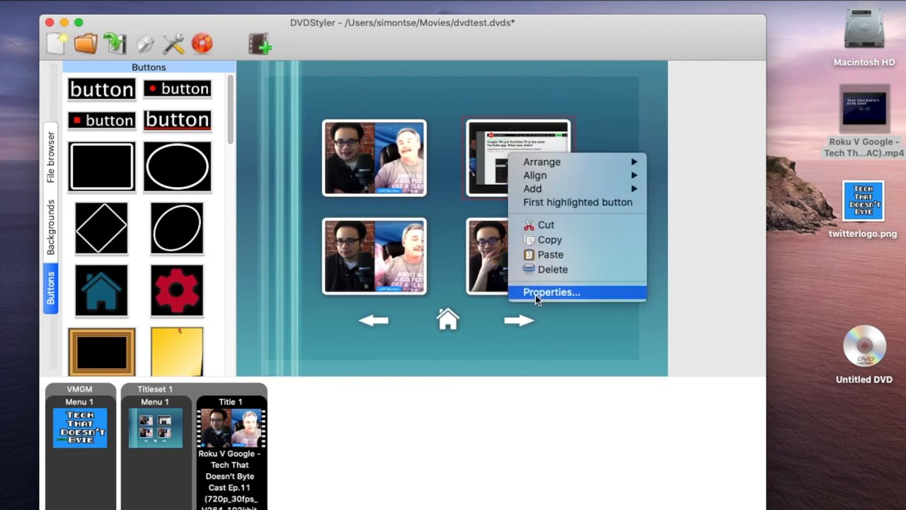
{"action": "left_click", "coordinate": [551, 292]}
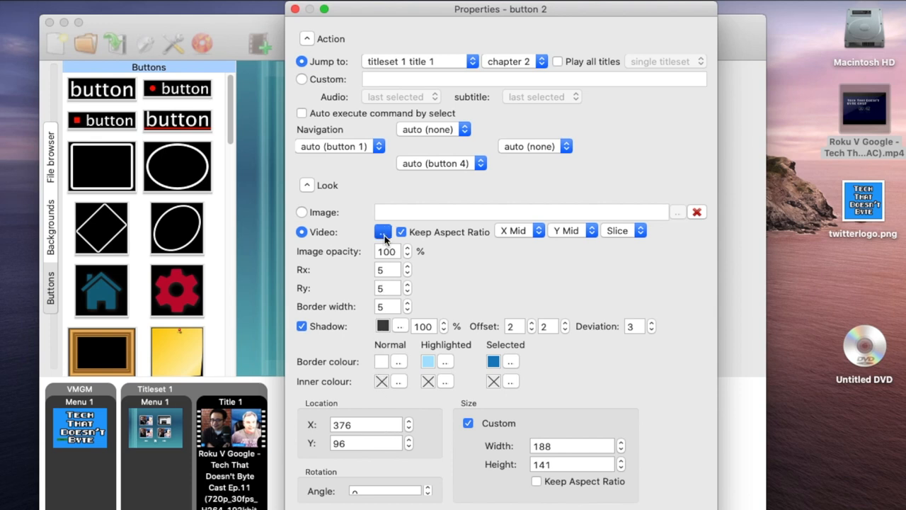
{"action": "left_click", "coordinate": [382, 231]}
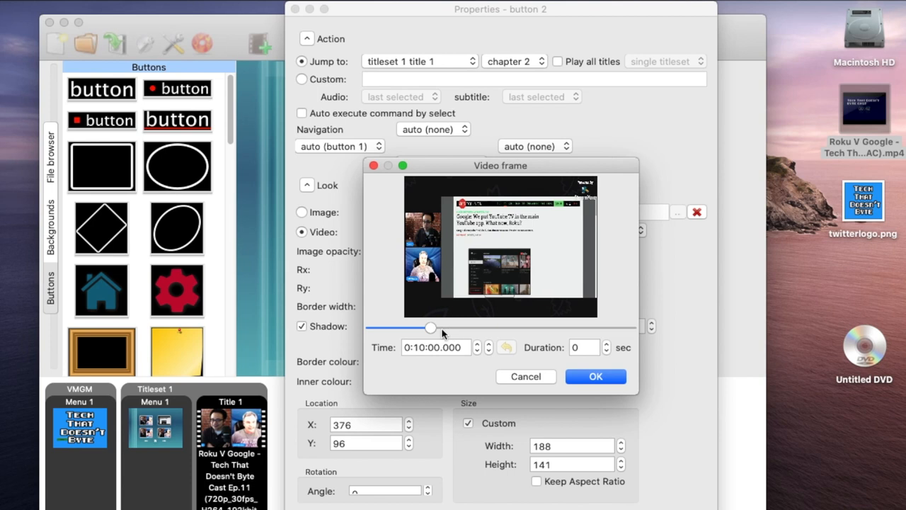
{"action": "left_click_drag", "start_coordinate": [431, 328], "coordinate": [450, 328]}
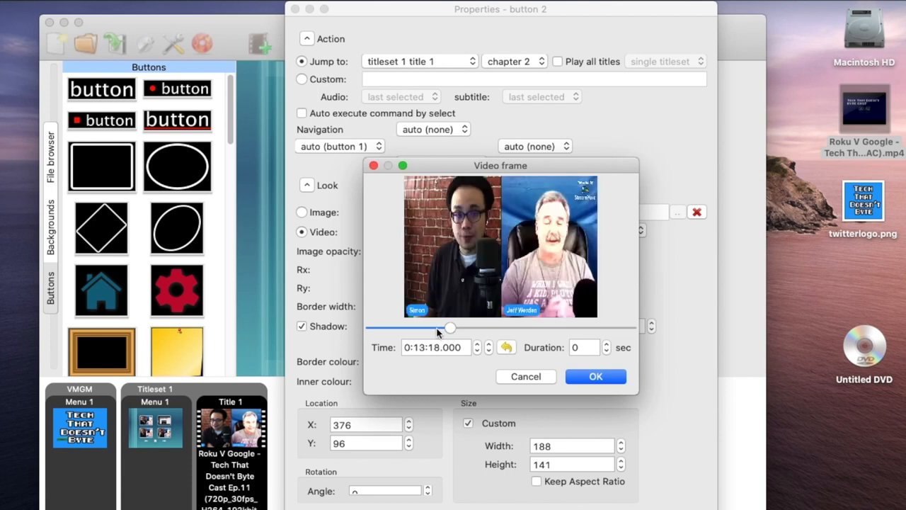
{"action": "left_click_drag", "start_coordinate": [450, 327], "coordinate": [427, 327]}
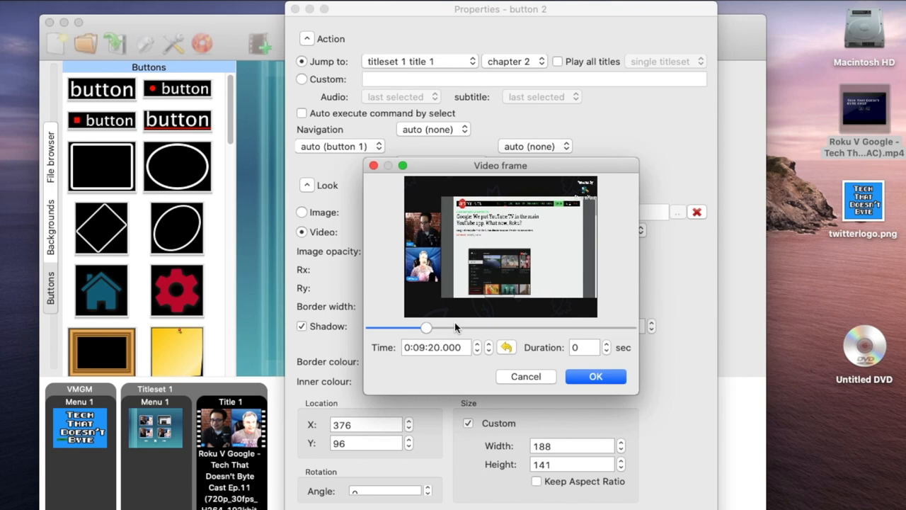
{"action": "mouse_move", "coordinate": [460, 333]}
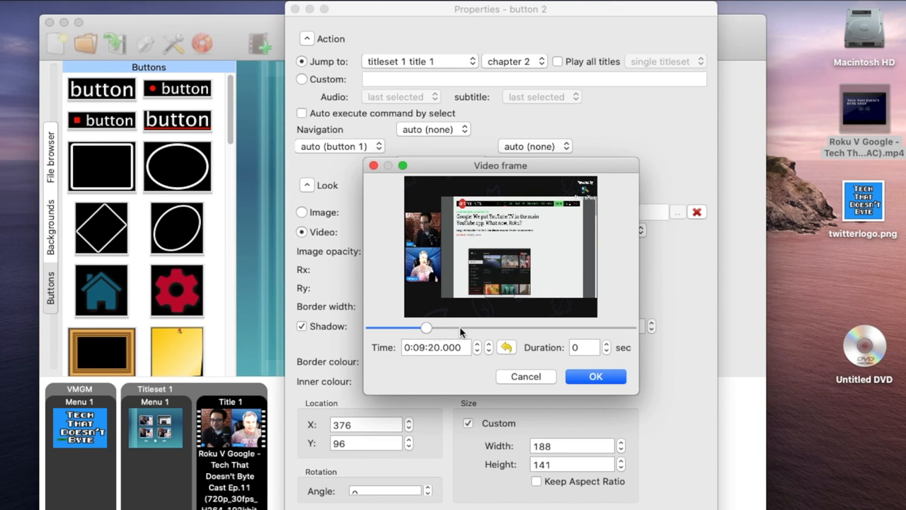
{"action": "left_click_drag", "start_coordinate": [427, 328], "coordinate": [459, 327]}
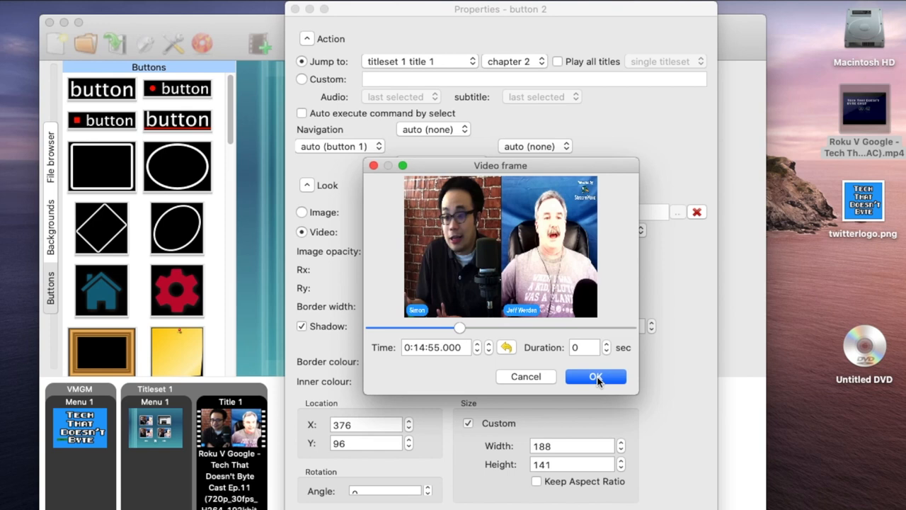
{"action": "left_click", "coordinate": [595, 376]}
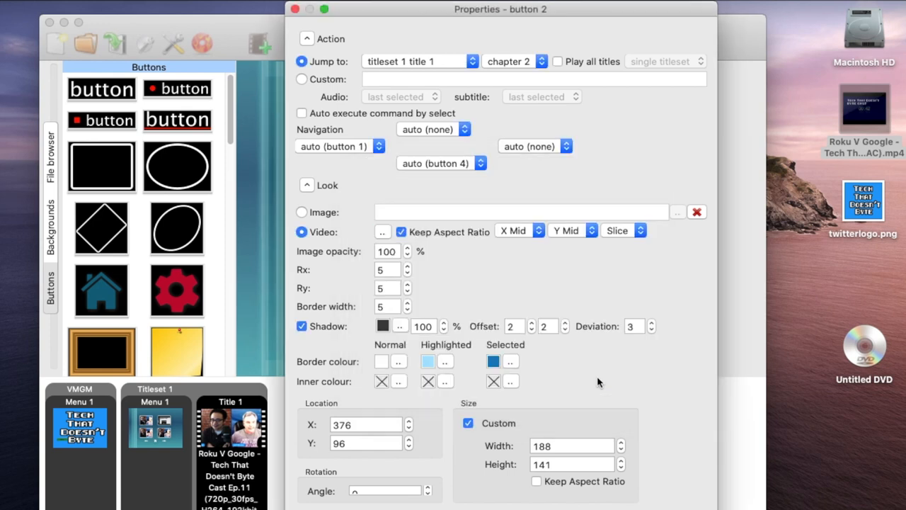
{"action": "left_click", "coordinate": [417, 61]}
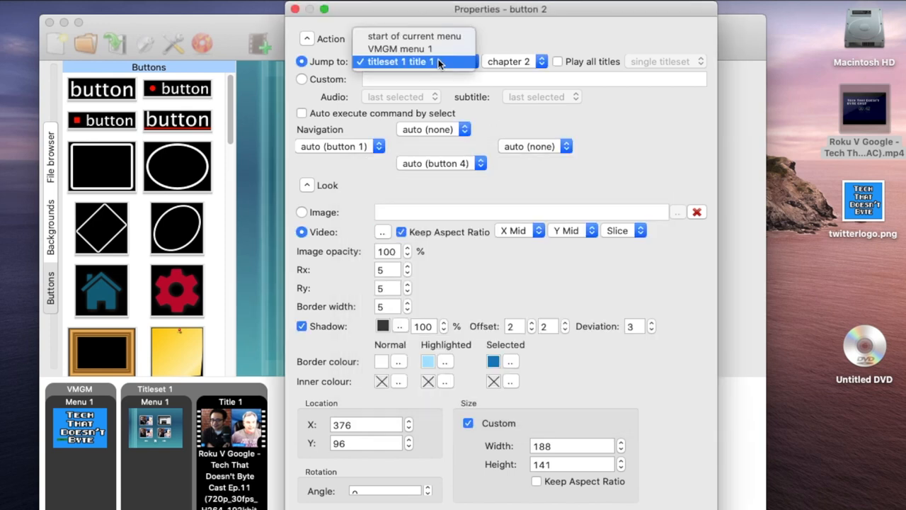
{"action": "left_click", "coordinate": [400, 62]}
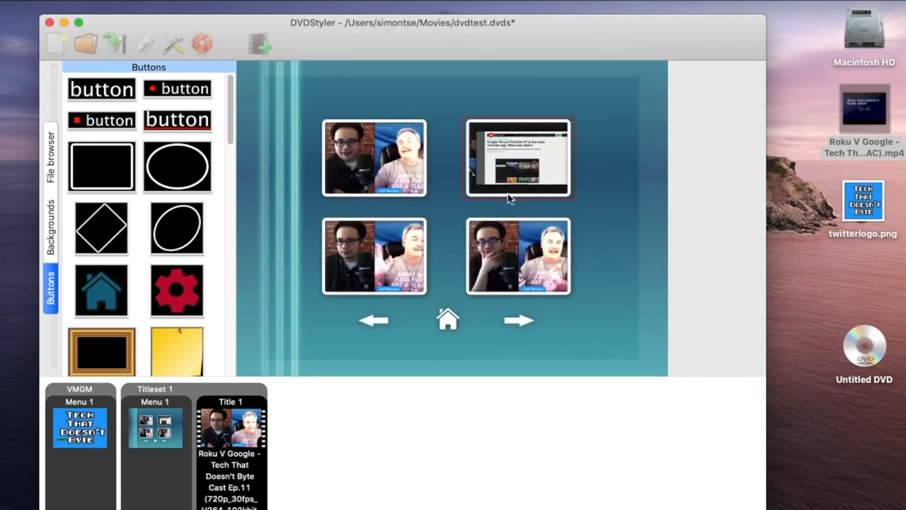
- Change the bottom-left chapter button's picture to the video frame at 0:25:34
{"action": "left_click", "coordinate": [517, 257]}
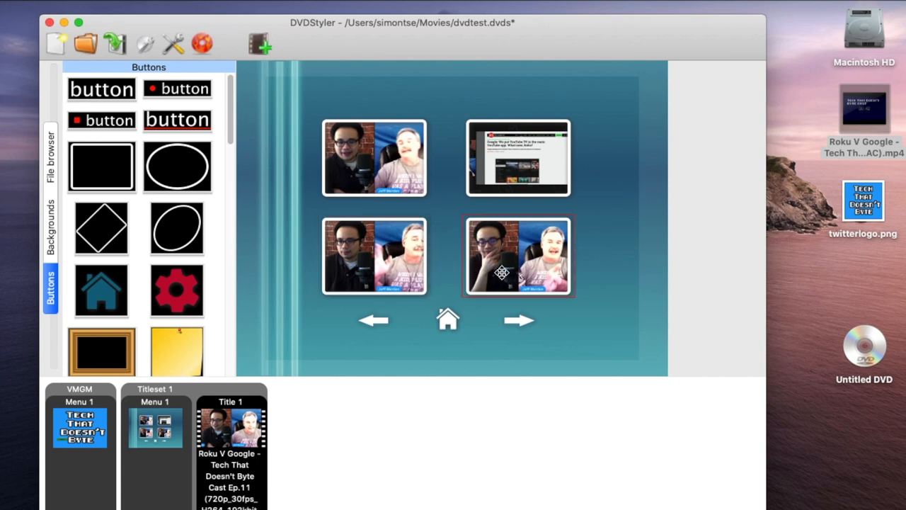
{"action": "left_click", "coordinate": [518, 157]}
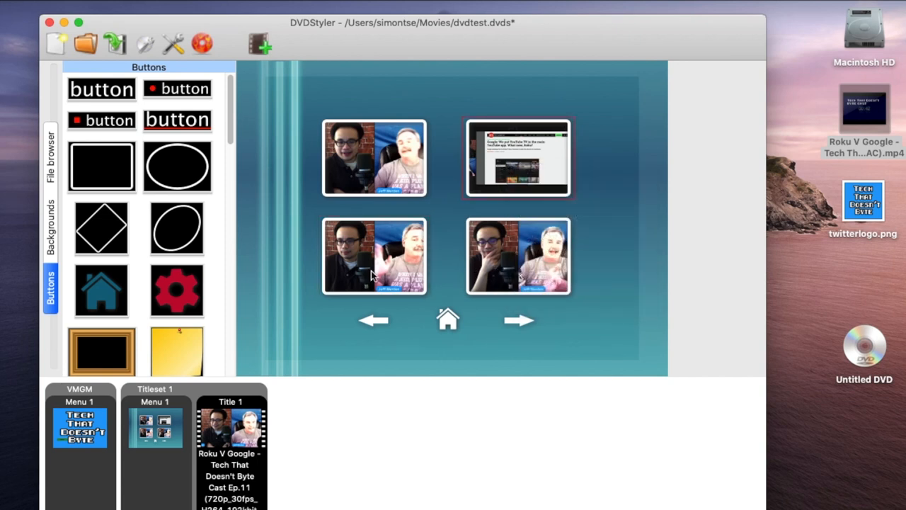
{"action": "right_click", "coordinate": [374, 255]}
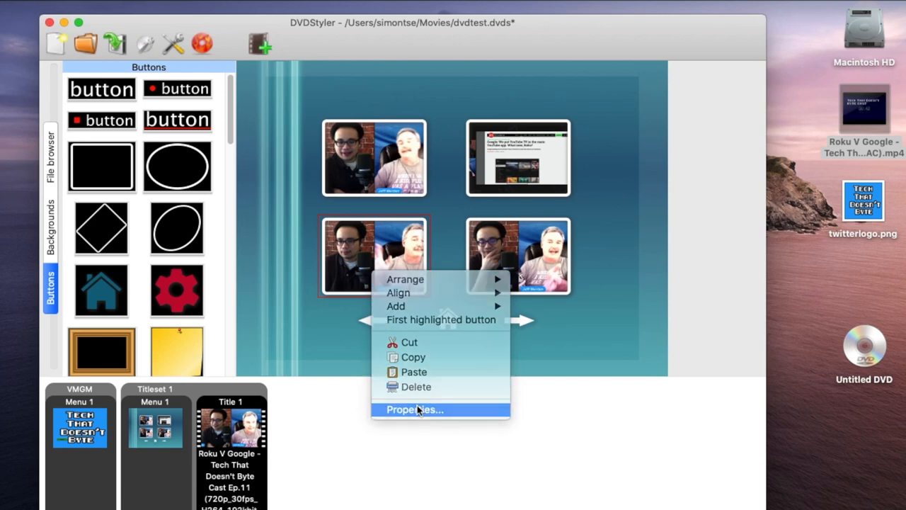
{"action": "left_click", "coordinate": [415, 409]}
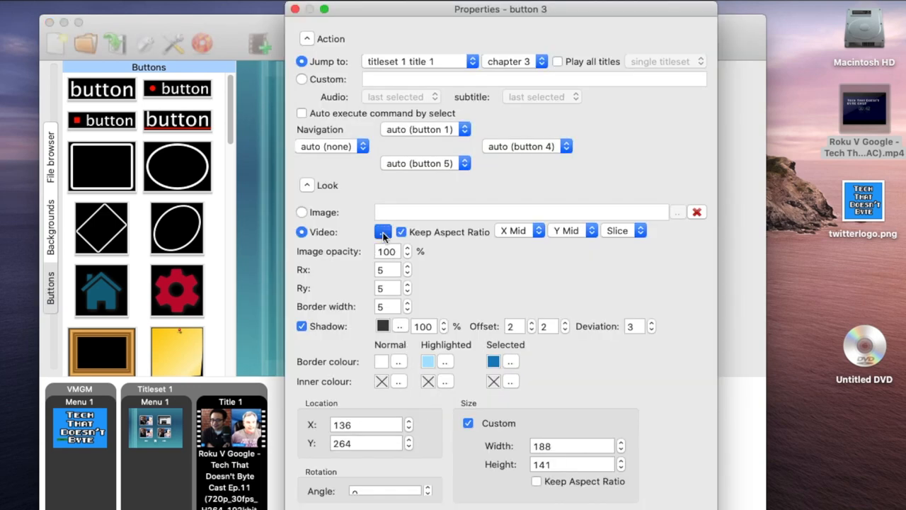
{"action": "left_click", "coordinate": [382, 232]}
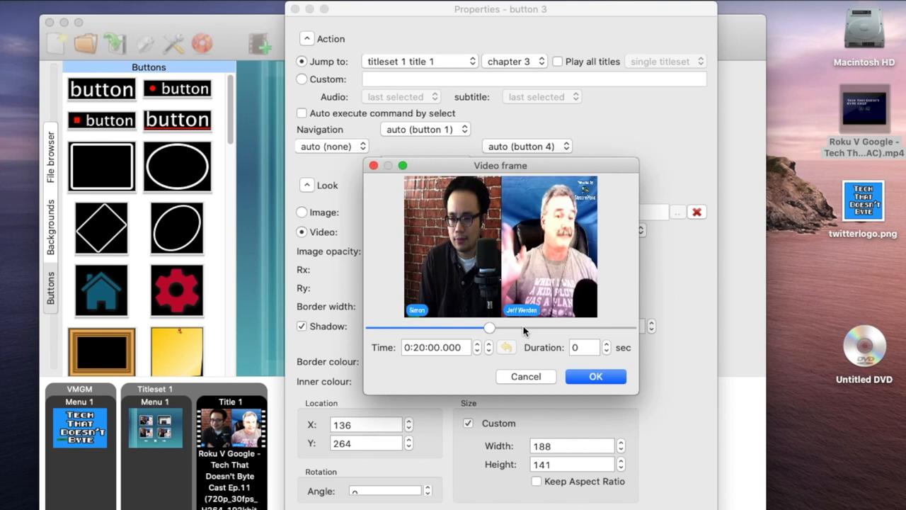
{"action": "left_click_drag", "start_coordinate": [488, 327], "coordinate": [522, 328]}
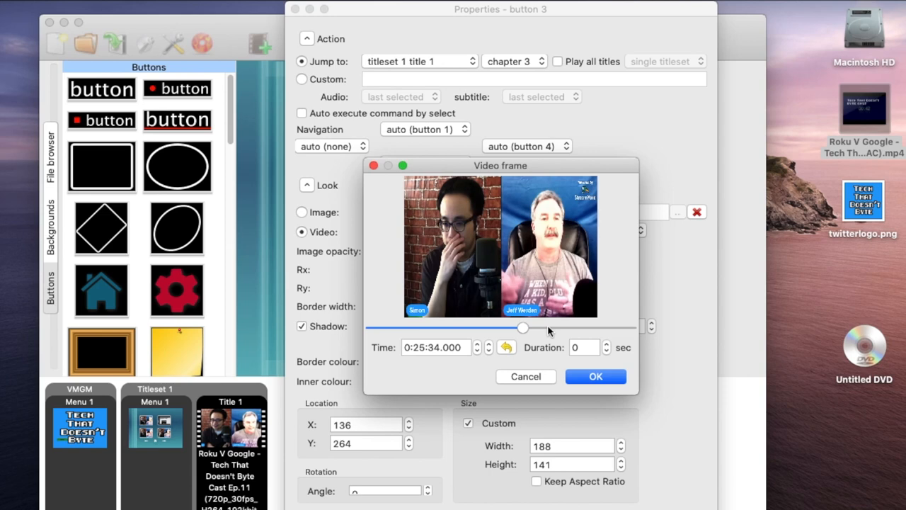
{"action": "left_click", "coordinate": [595, 376]}
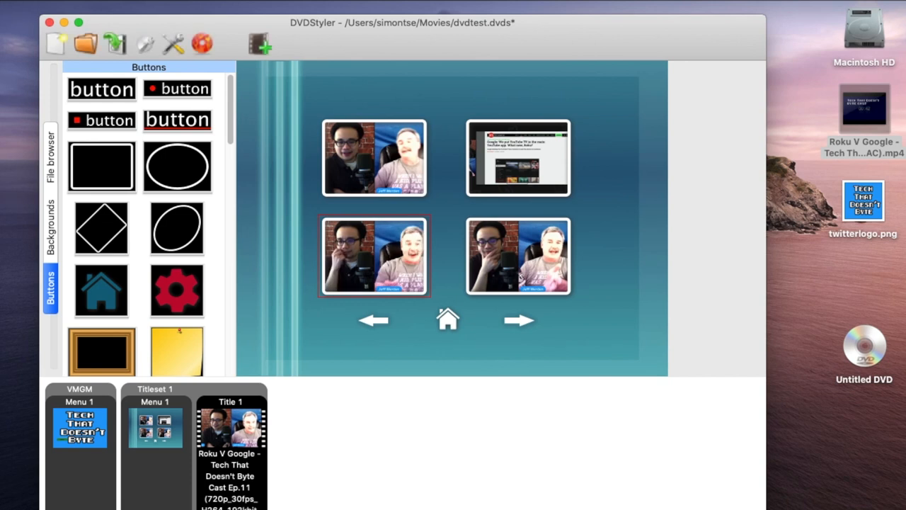
{"action": "left_click", "coordinate": [518, 256]}
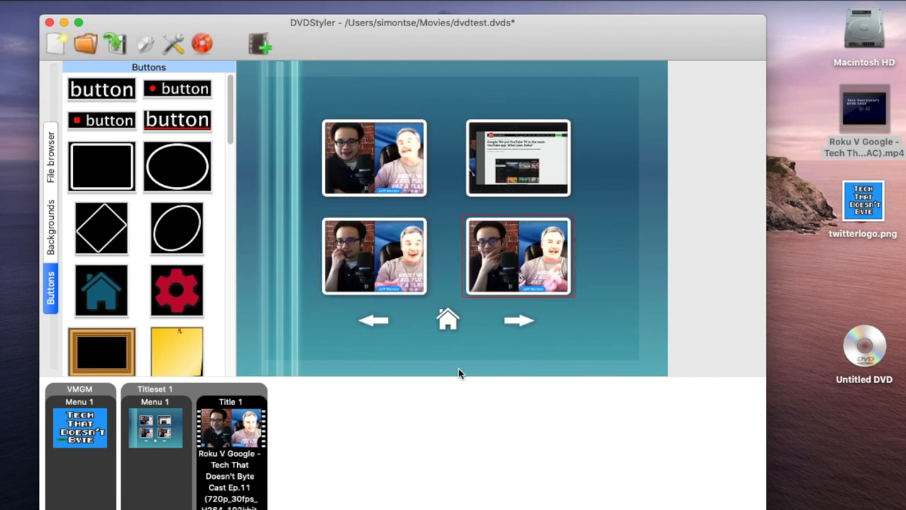
{"action": "left_click", "coordinate": [447, 320]}
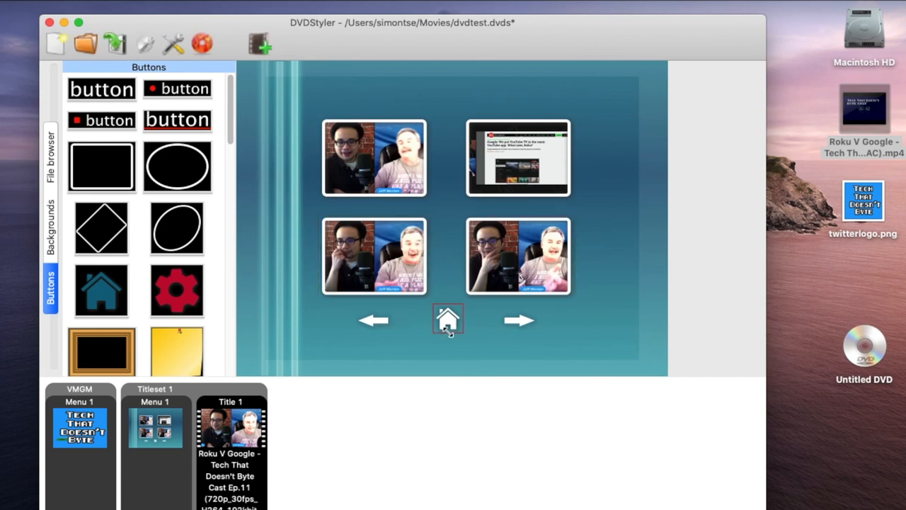
{"action": "mouse_move", "coordinate": [505, 328]}
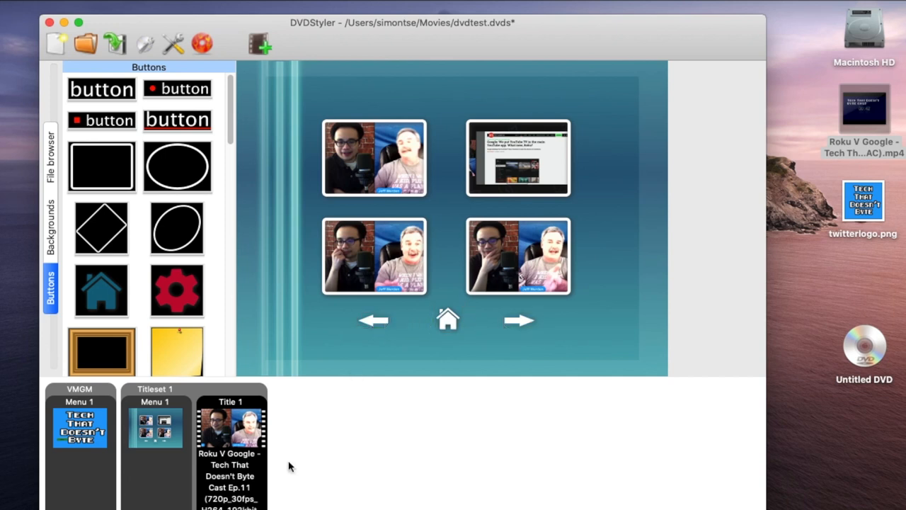
{"action": "mouse_move", "coordinate": [276, 481]}
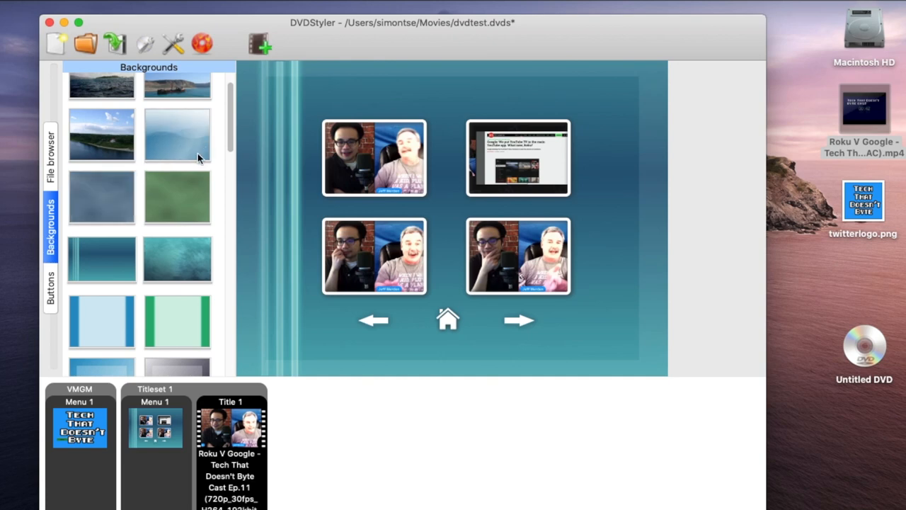
- Show the Backgrounds library, then open the File menu
{"action": "left_click", "coordinate": [50, 152]}
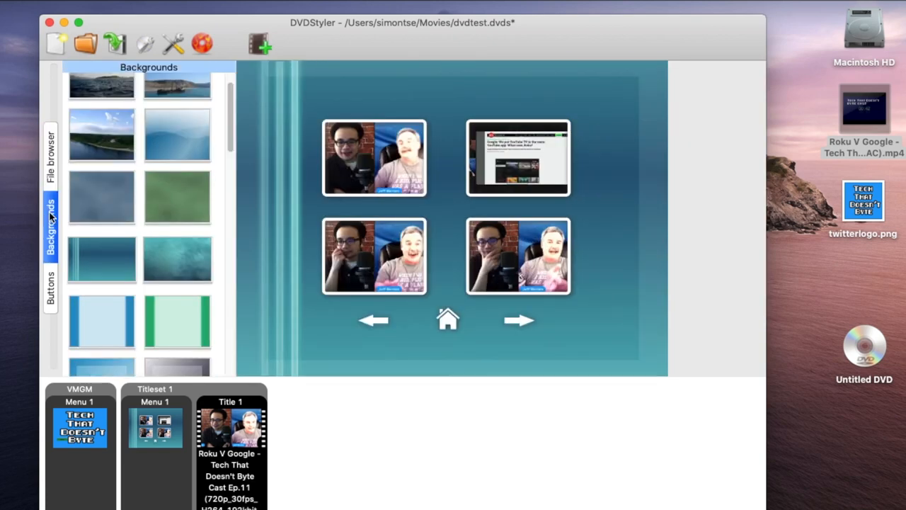
{"action": "mouse_move", "coordinate": [334, 470]}
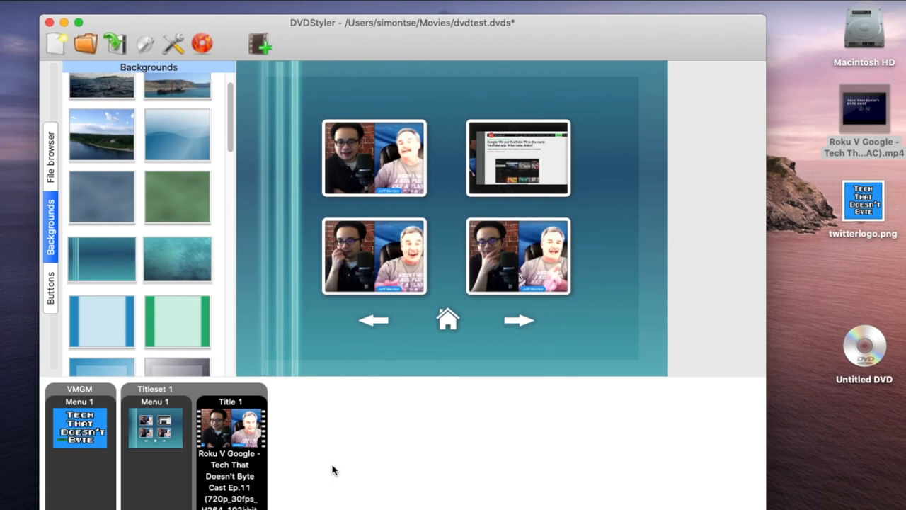
{"action": "left_click", "coordinate": [55, 43]}
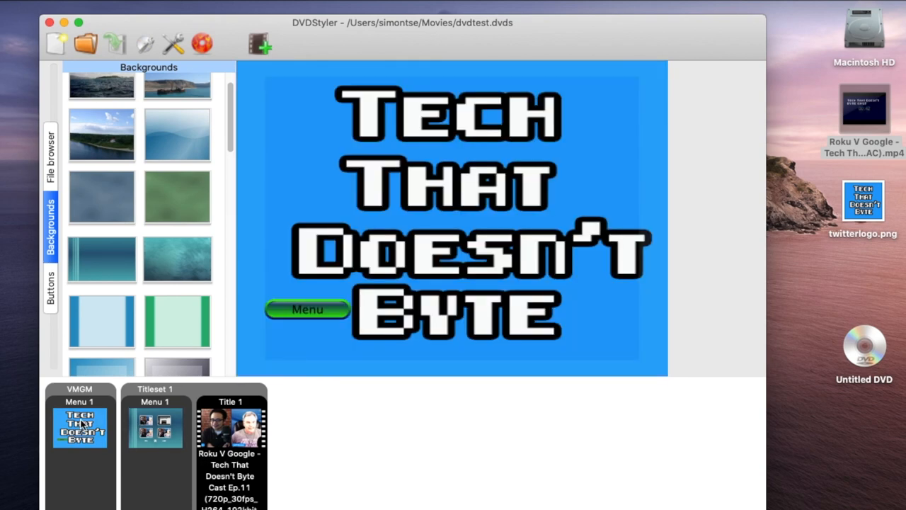
{"action": "mouse_move", "coordinate": [267, 47]}
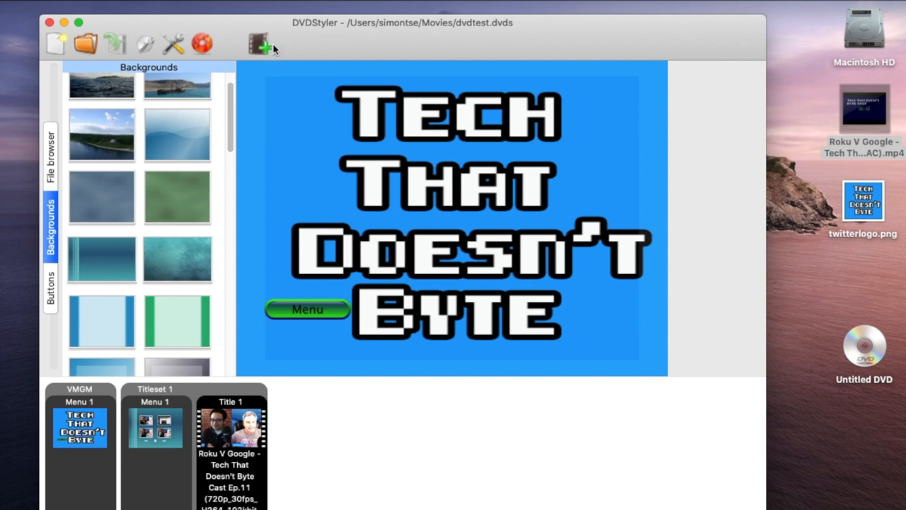
{"action": "mouse_move", "coordinate": [203, 45]}
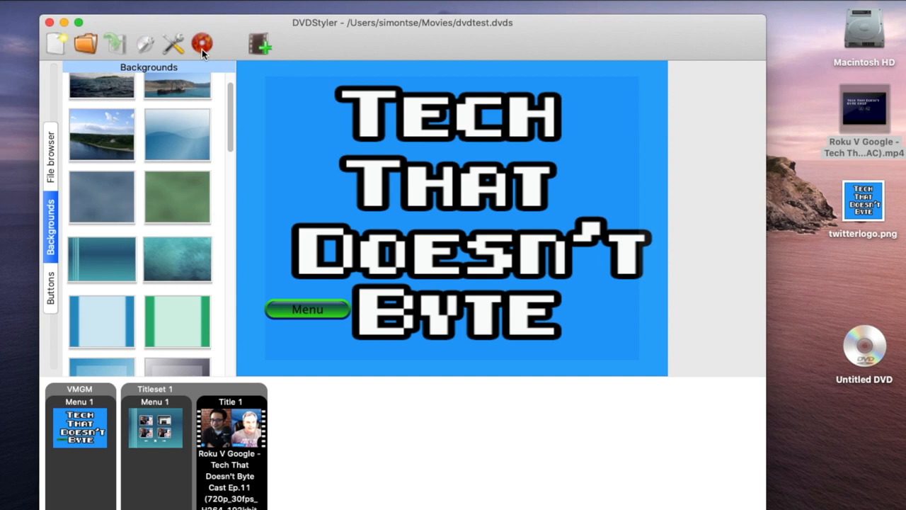
- Open the project's Burn dialog from the Burn DVD toolbar button
{"action": "left_click", "coordinate": [202, 44]}
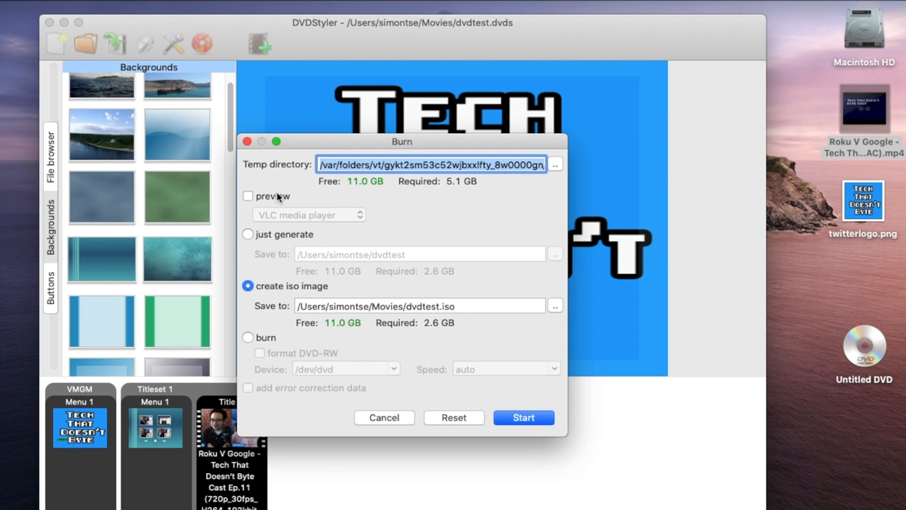
{"action": "mouse_move", "coordinate": [278, 202]}
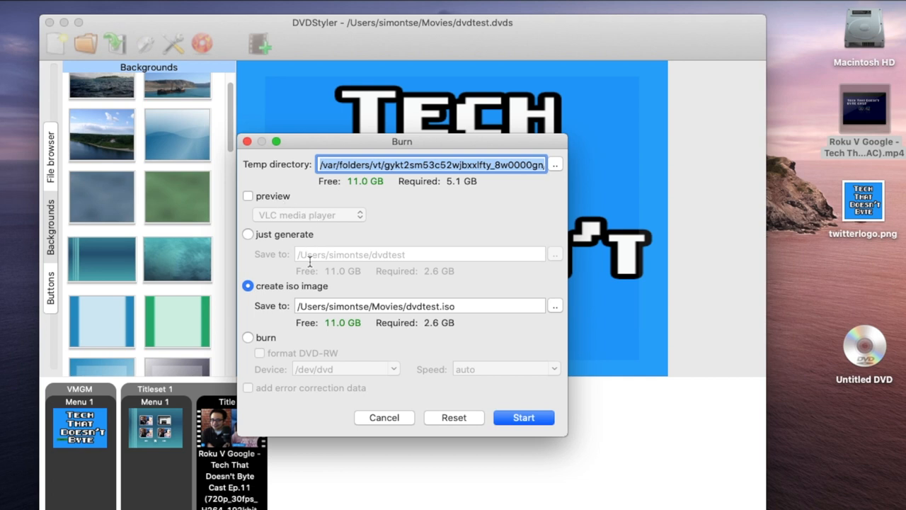
{"action": "mouse_move", "coordinate": [295, 289]}
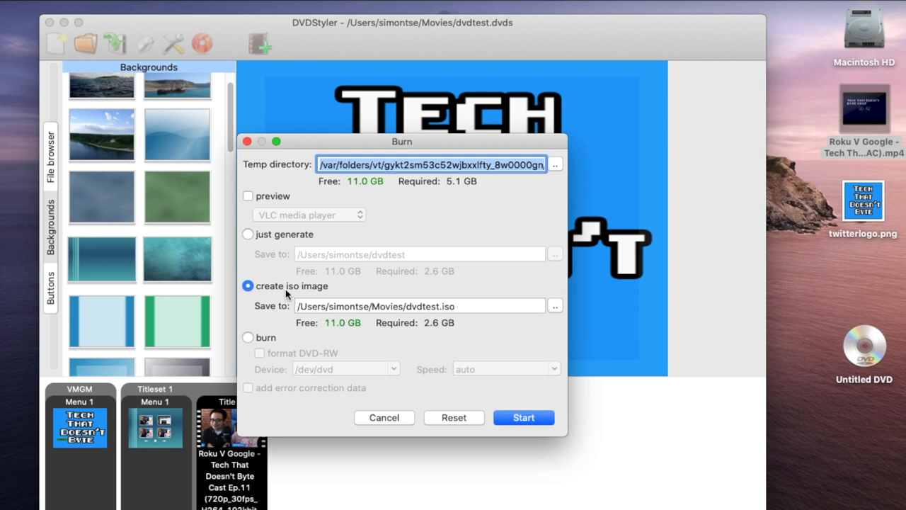
- Burn directly to the SuperDrive at auto speed instead of an ISO, and start
{"action": "left_click", "coordinate": [248, 337]}
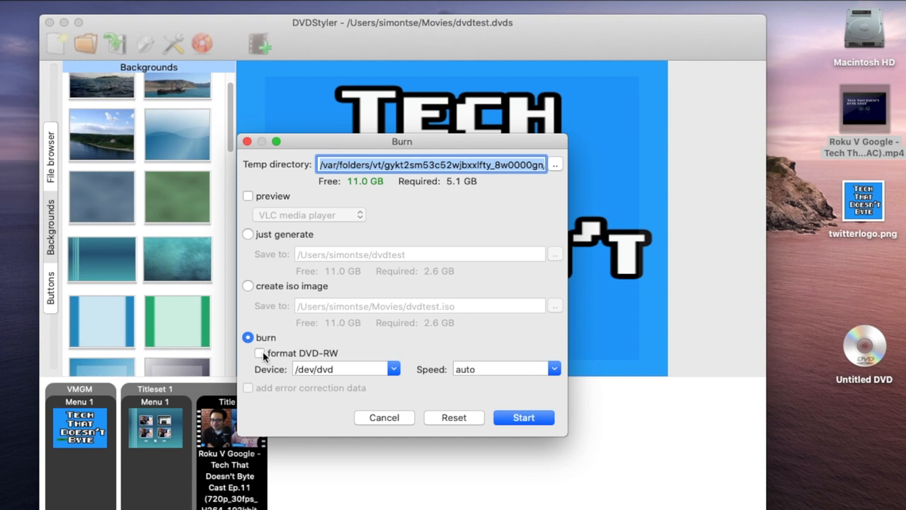
{"action": "left_click", "coordinate": [394, 369]}
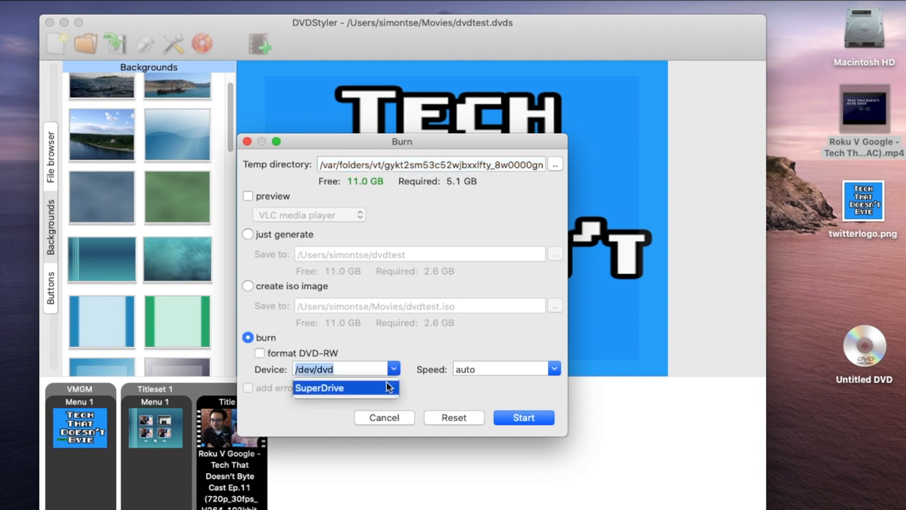
{"action": "left_click", "coordinate": [320, 387]}
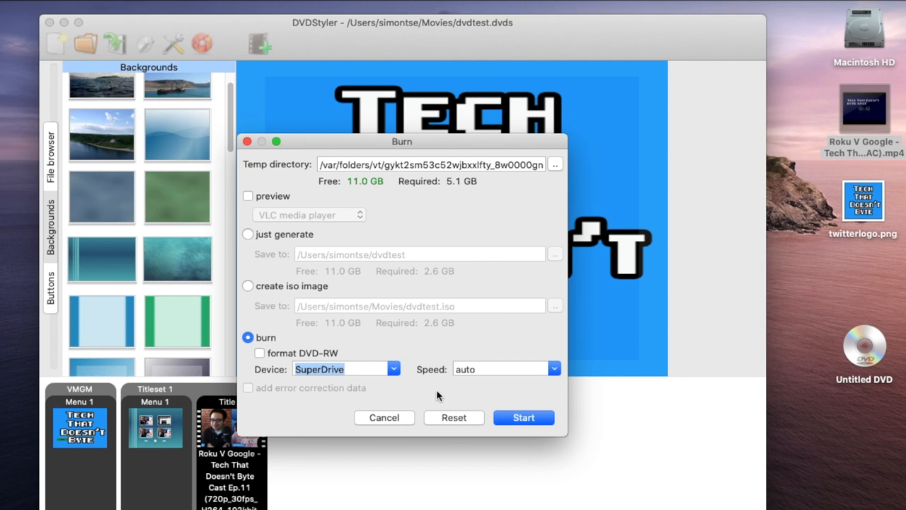
{"action": "left_click", "coordinate": [553, 369]}
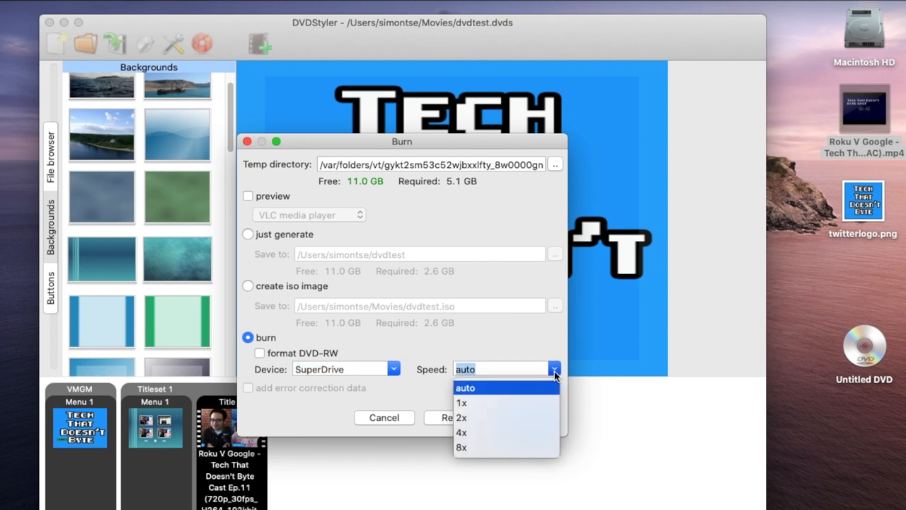
{"action": "left_click", "coordinate": [466, 388]}
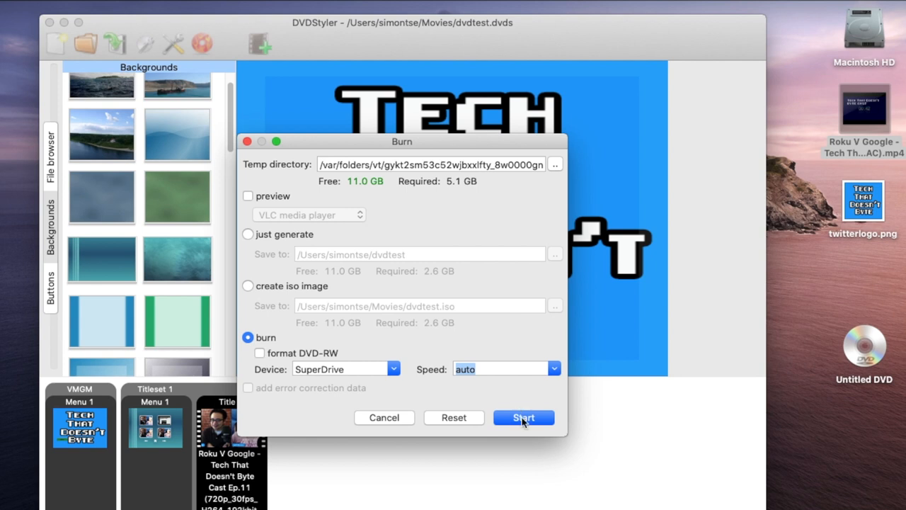
{"action": "left_click", "coordinate": [523, 417]}
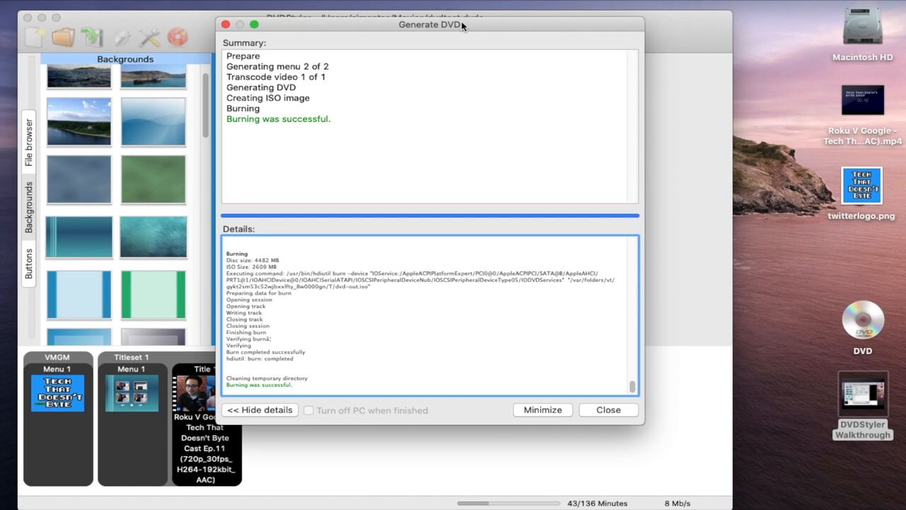
{"action": "mouse_move", "coordinate": [415, 285]}
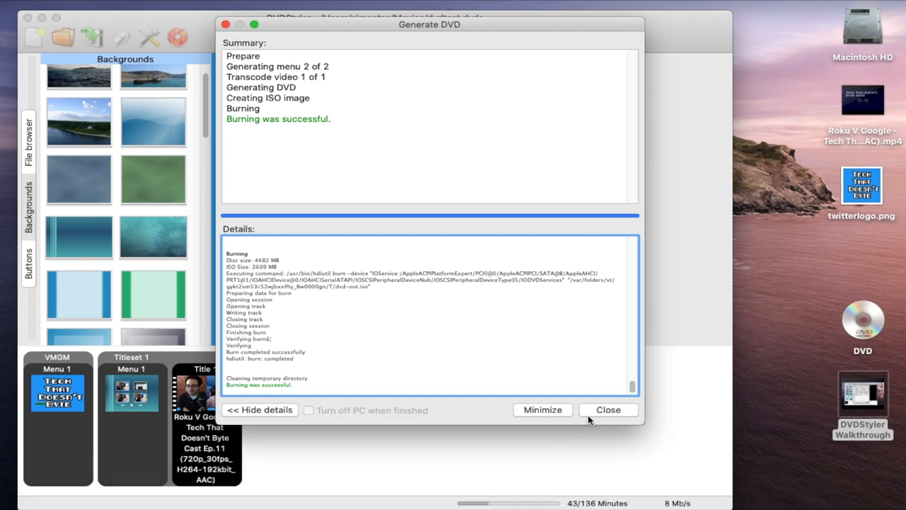
- Close the Generate DVD report after burning succeeds
{"action": "left_click", "coordinate": [608, 409]}
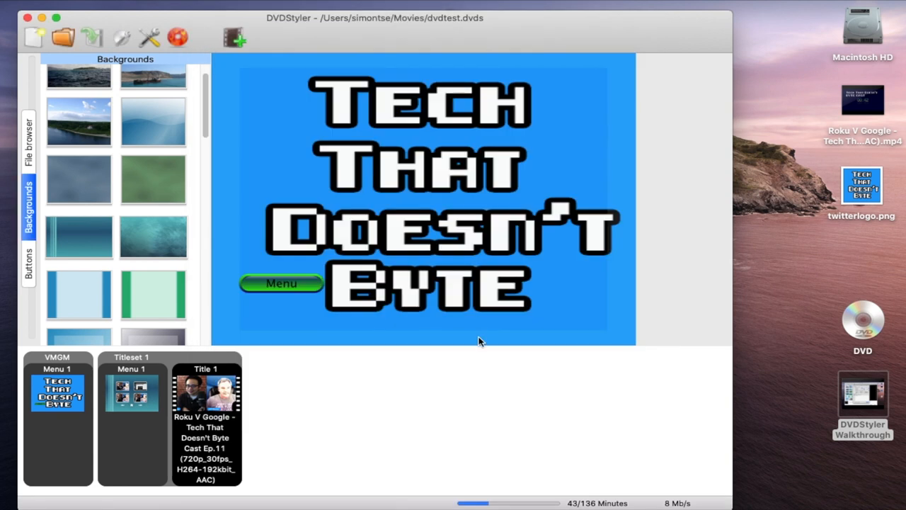
- Quit DVDStyler, answering Yes to clearing the transcoding cache
{"action": "left_click", "coordinate": [34, 37]}
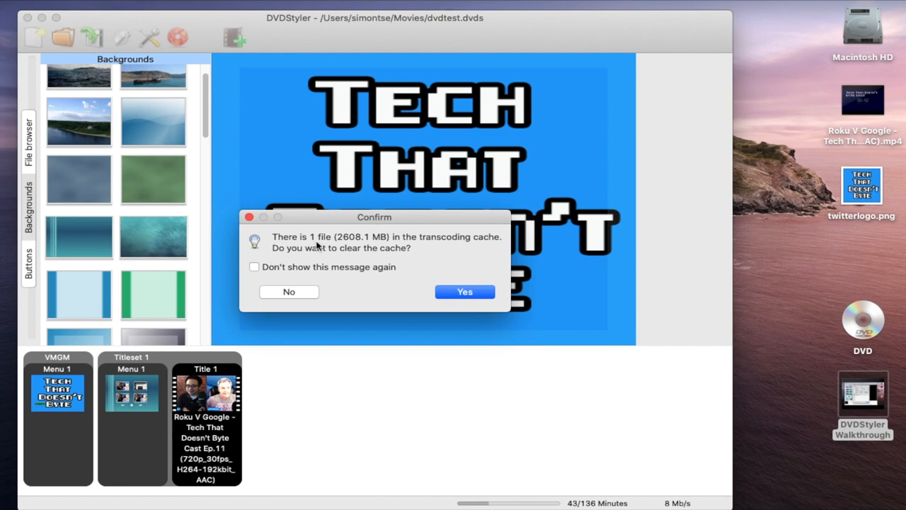
{"action": "left_click", "coordinate": [464, 292]}
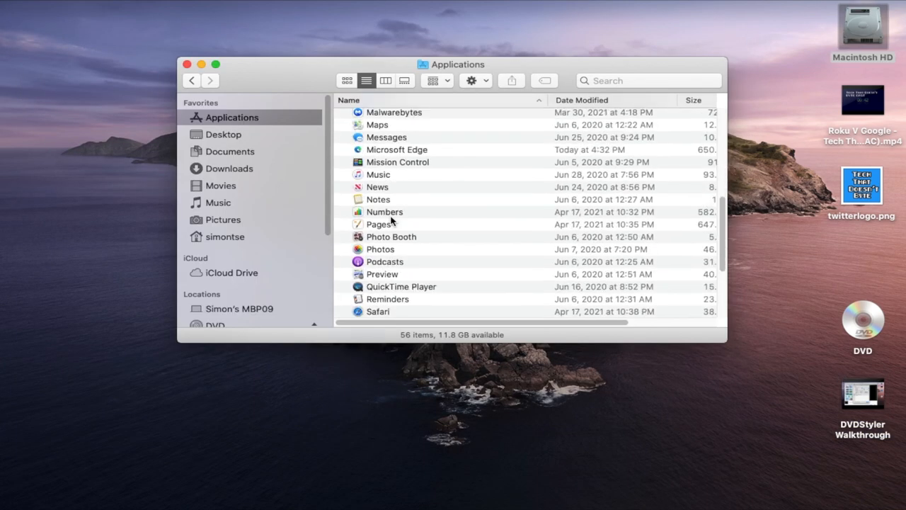
- Launch VLC media player from the Applications folder
{"action": "scroll", "scroll_direction": "down", "scroll_amount": 3}
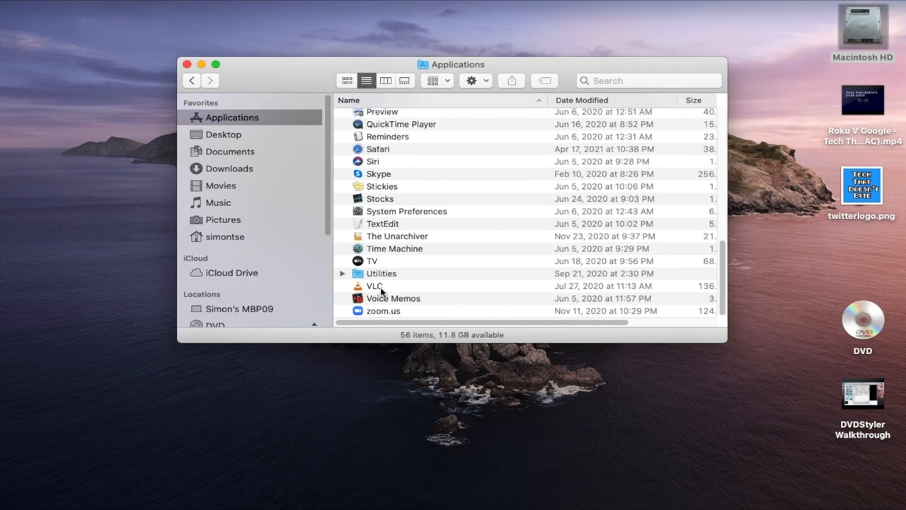
{"action": "left_click", "coordinate": [376, 286]}
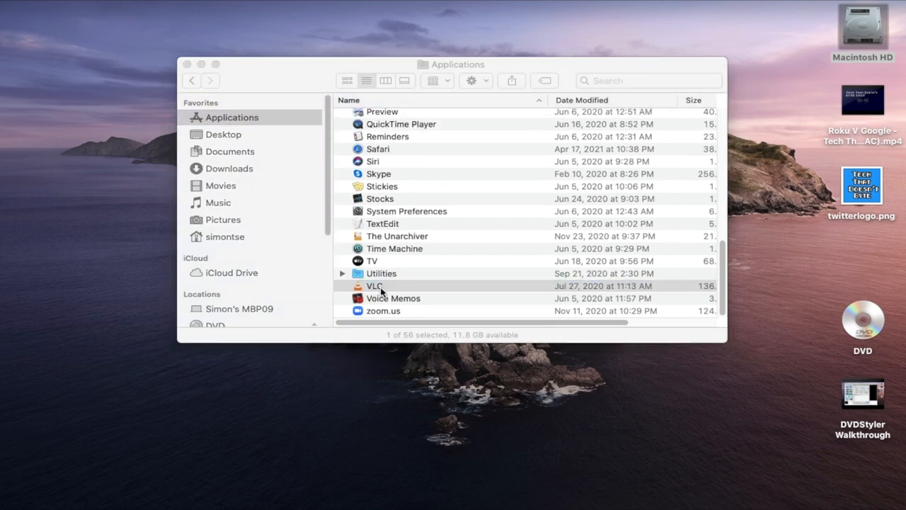
{"action": "double_click", "coordinate": [374, 286]}
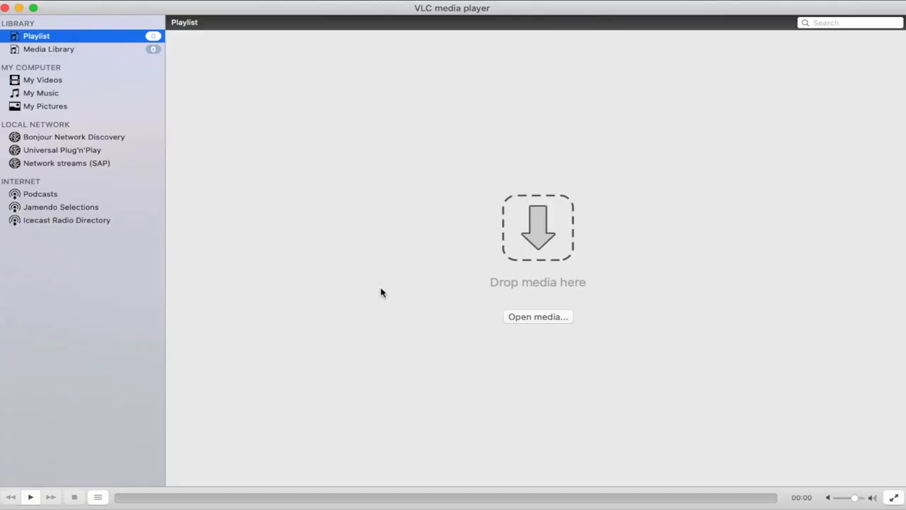
{"action": "mouse_move", "coordinate": [325, 197]}
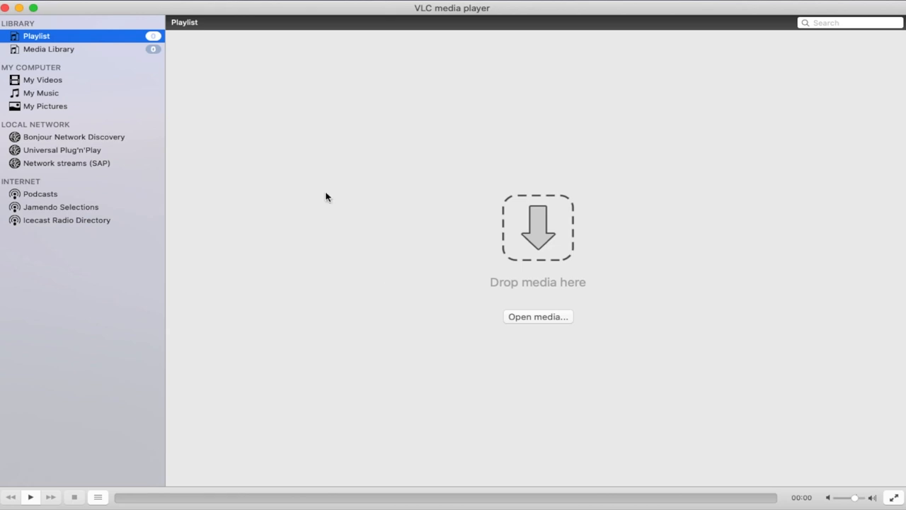
{"action": "mouse_move", "coordinate": [80, 3]}
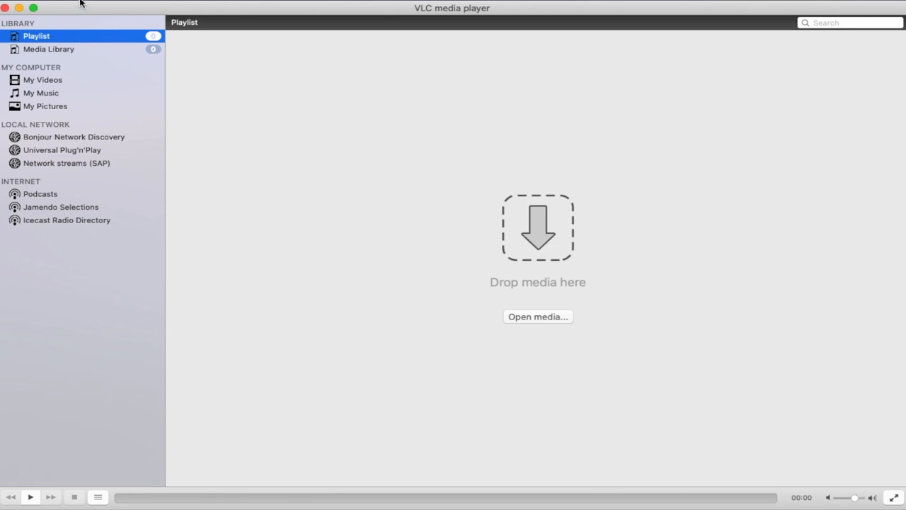
- Play the burned DVD in VLC via File > Open Disc
{"action": "left_click", "coordinate": [77, 5]}
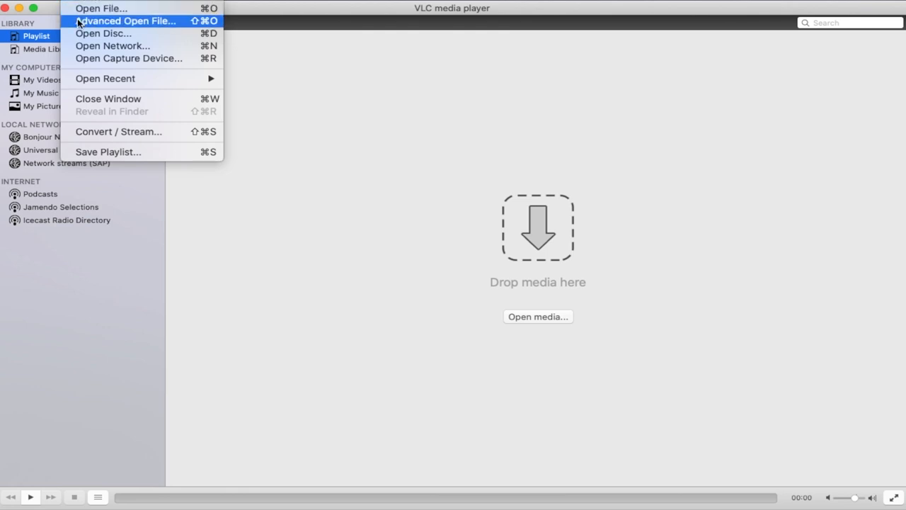
{"action": "left_click", "coordinate": [102, 34]}
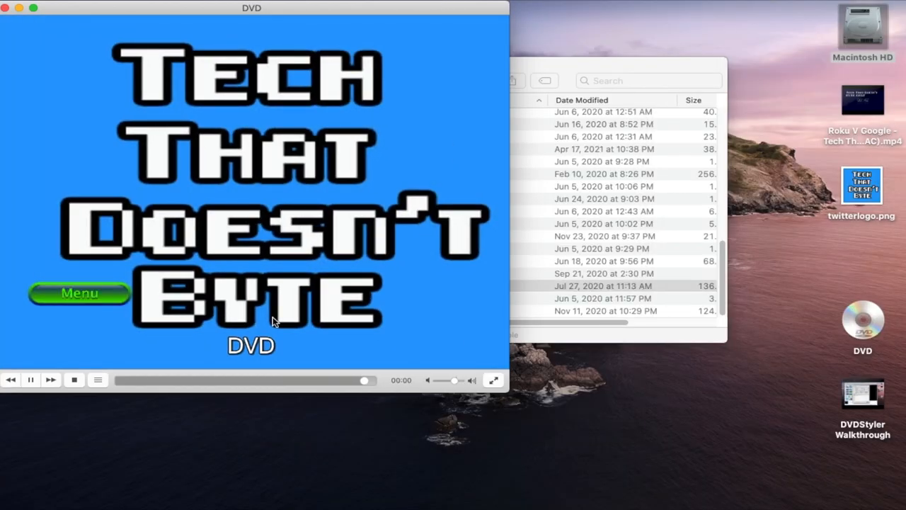
{"action": "mouse_move", "coordinate": [212, 75]}
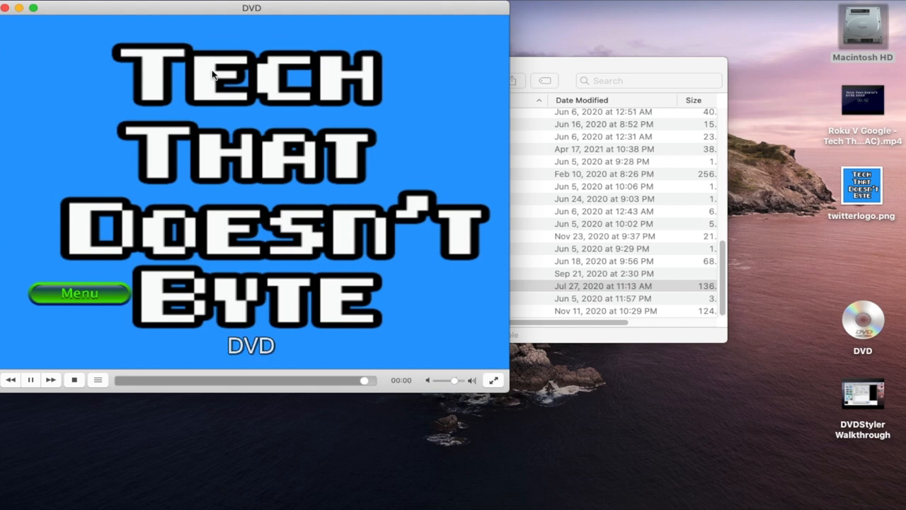
- Reposition the player window and activate the green Menu button to play the main title
{"action": "left_click_drag", "start_coordinate": [252, 8], "coordinate": [352, 20]}
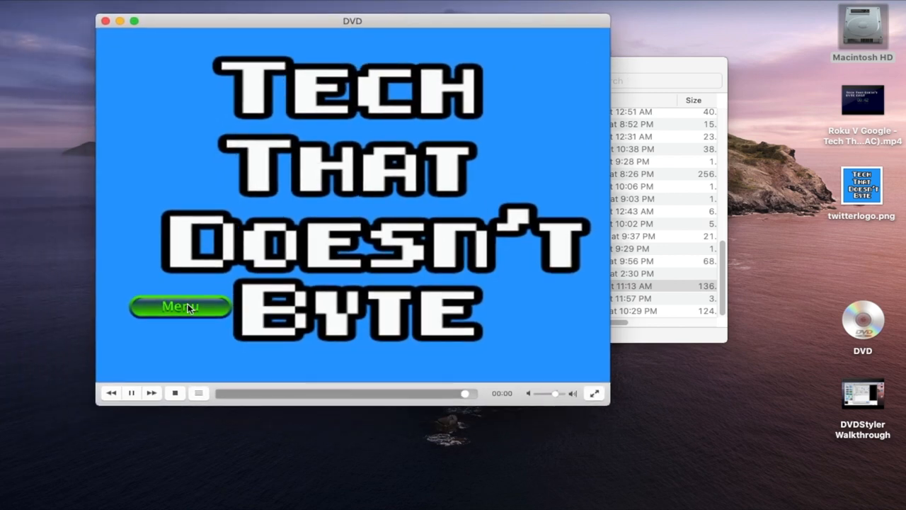
{"action": "left_click", "coordinate": [180, 305]}
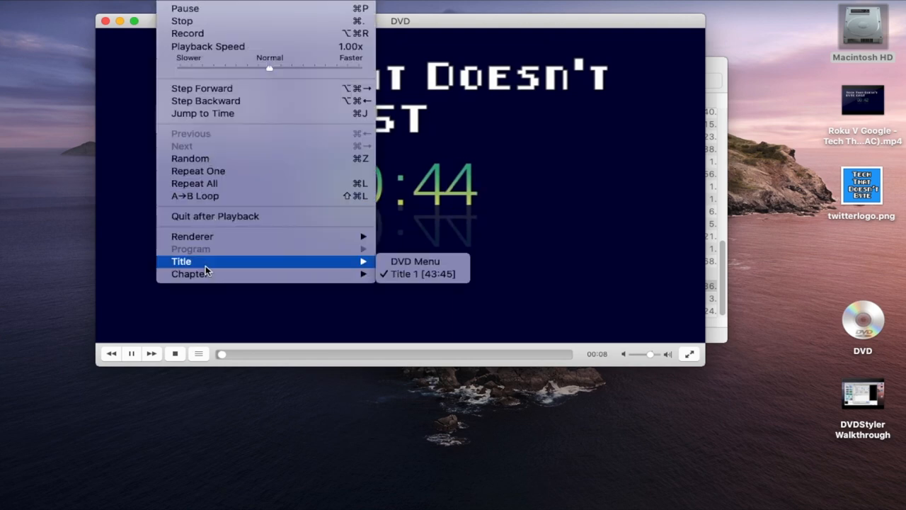
- Jump to Chapter 2, then return to the DVD Menu title
{"action": "left_click", "coordinate": [414, 261]}
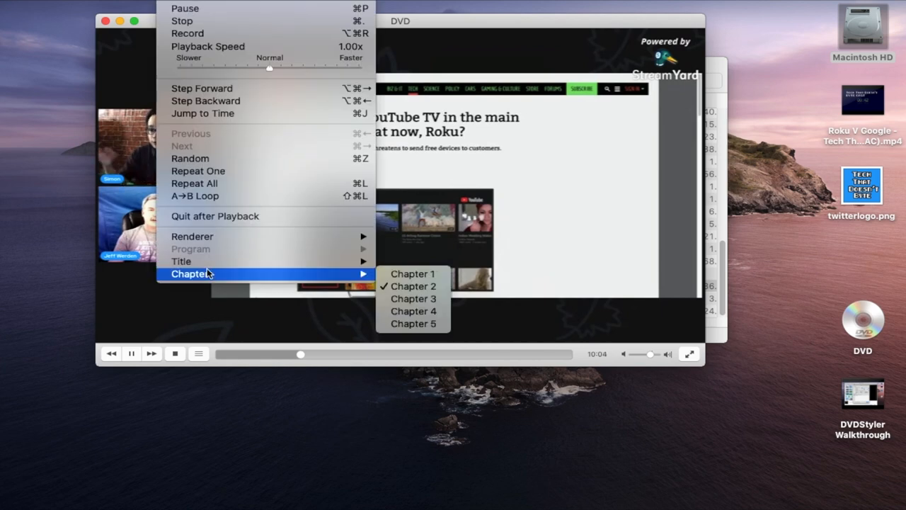
{"action": "mouse_move", "coordinate": [182, 261]}
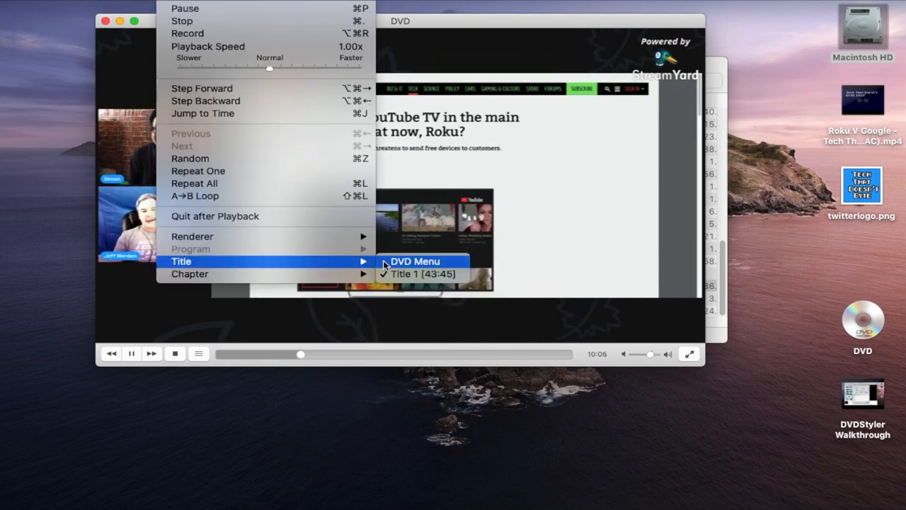
{"action": "left_click", "coordinate": [414, 262]}
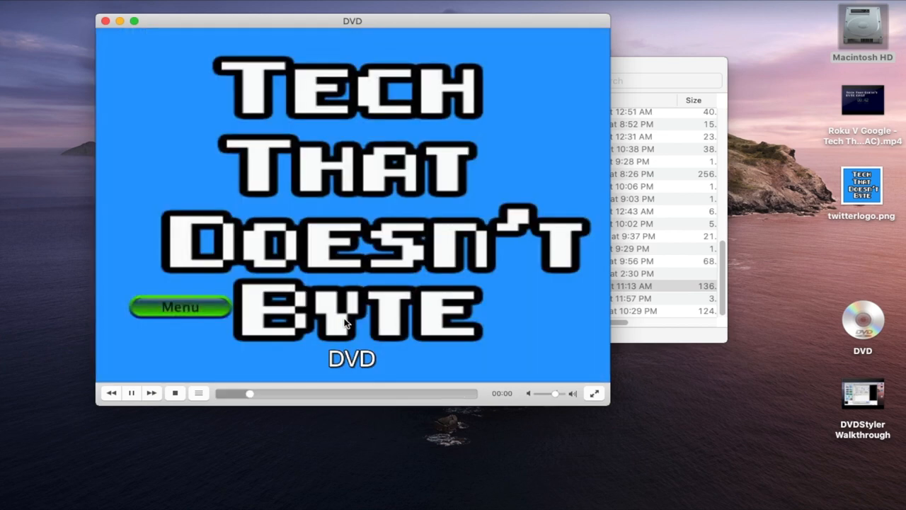
- Activate the green Menu button on the disc menu to replay the main title
{"action": "left_click_drag", "start_coordinate": [248, 393], "coordinate": [463, 393]}
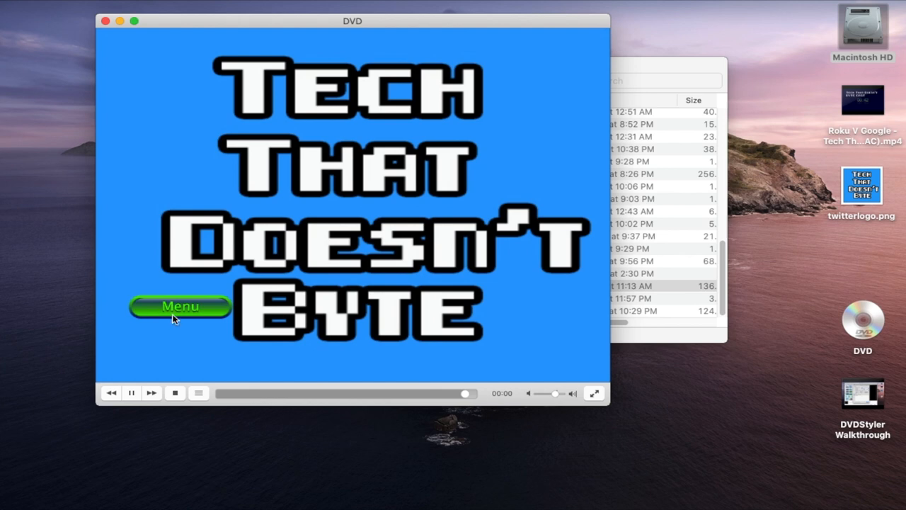
{"action": "left_click", "coordinate": [180, 306]}
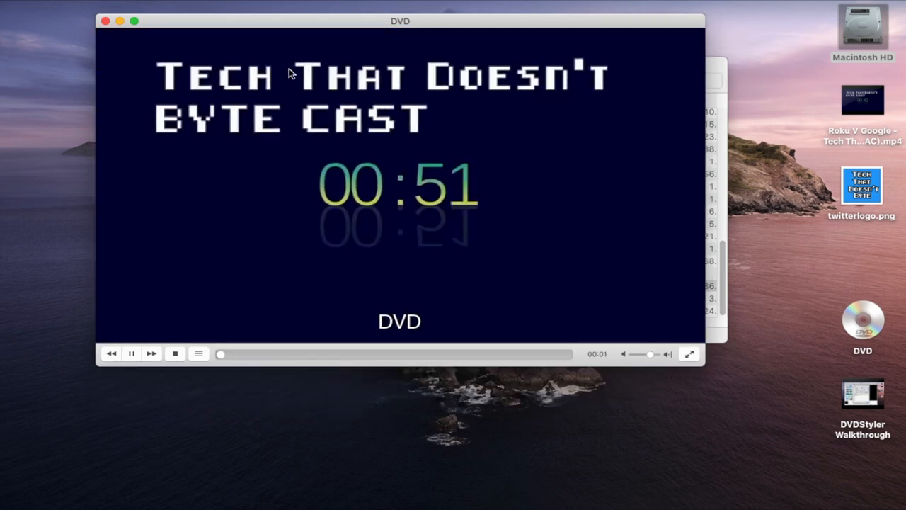